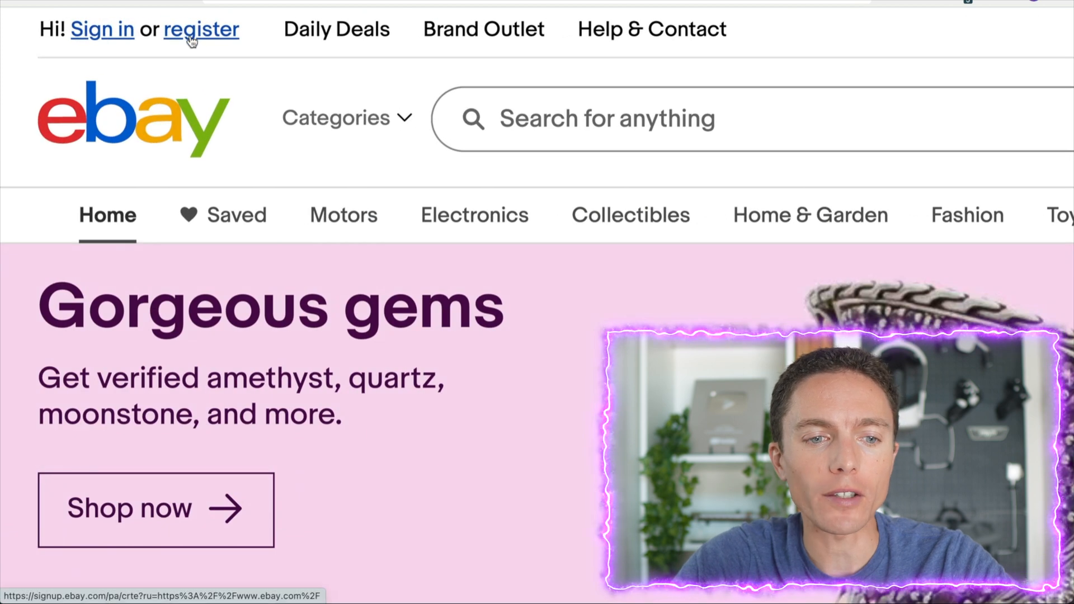
- Send ChatGPT the home-goods eBay store name request and select the suggested name HouseHavenHub
click(201, 28)
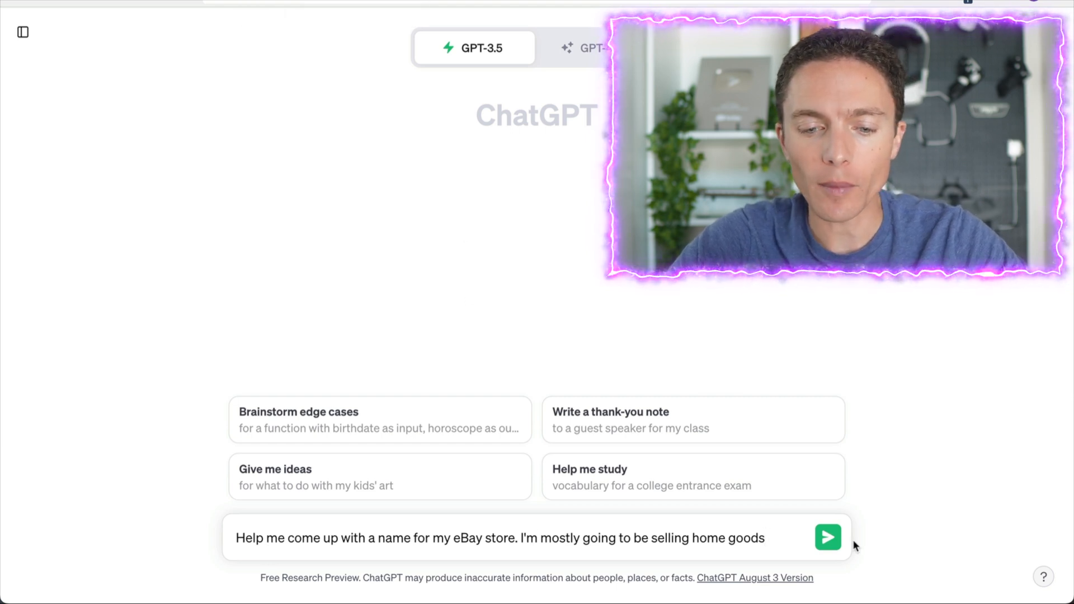
click(827, 537)
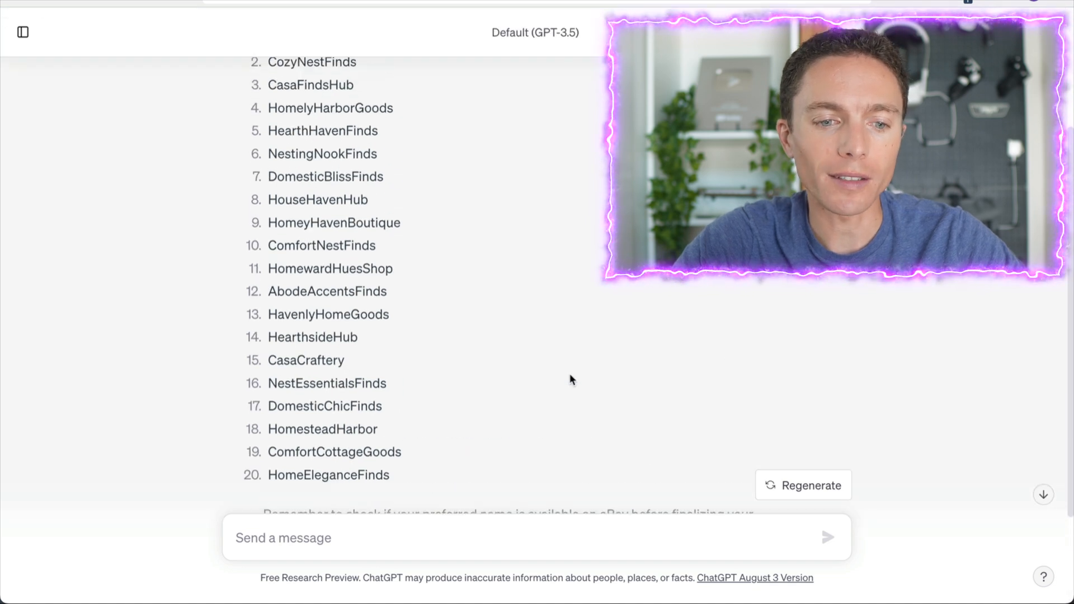
double_click(316, 199)
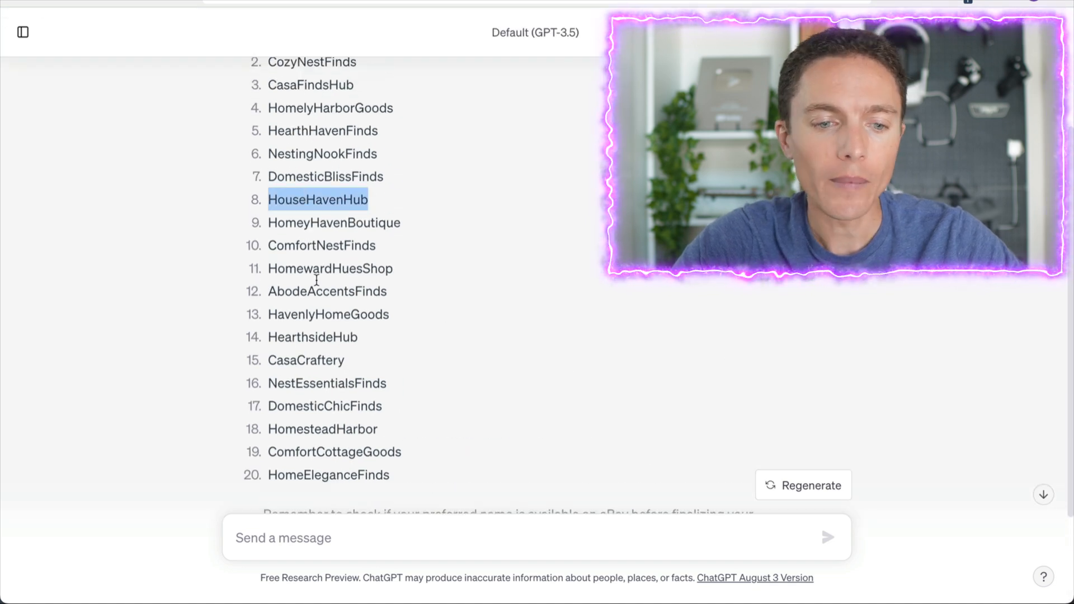
double_click(326, 290)
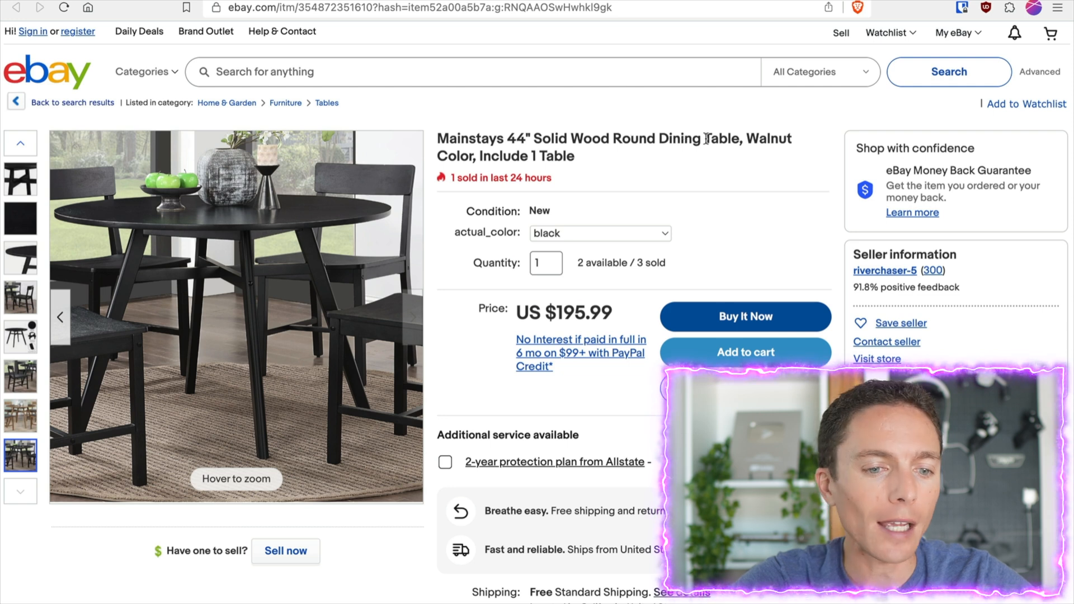
mouse_move(163, 325)
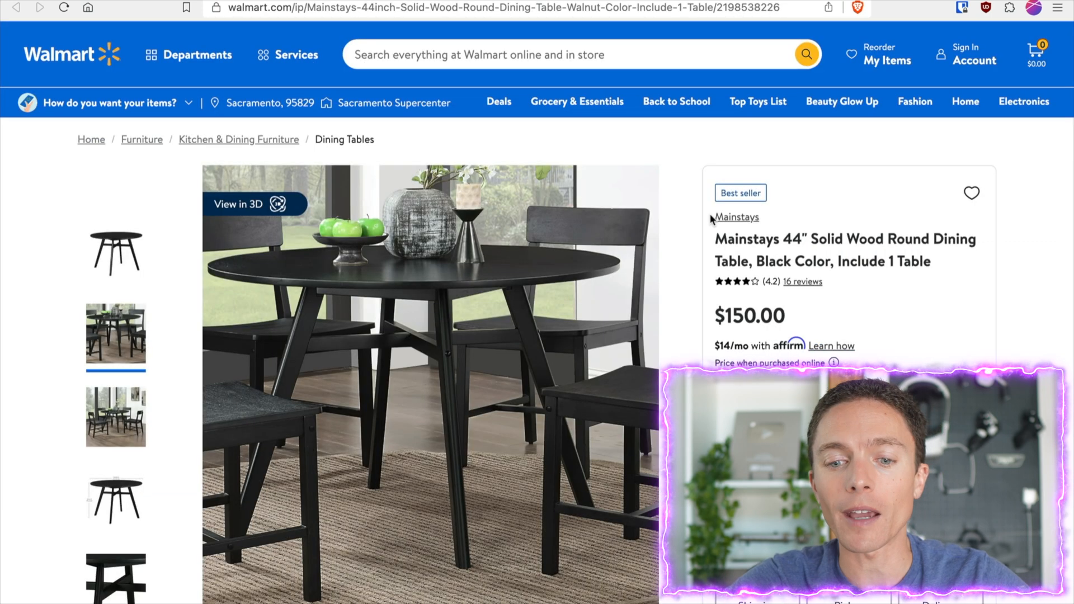
mouse_move(702, 291)
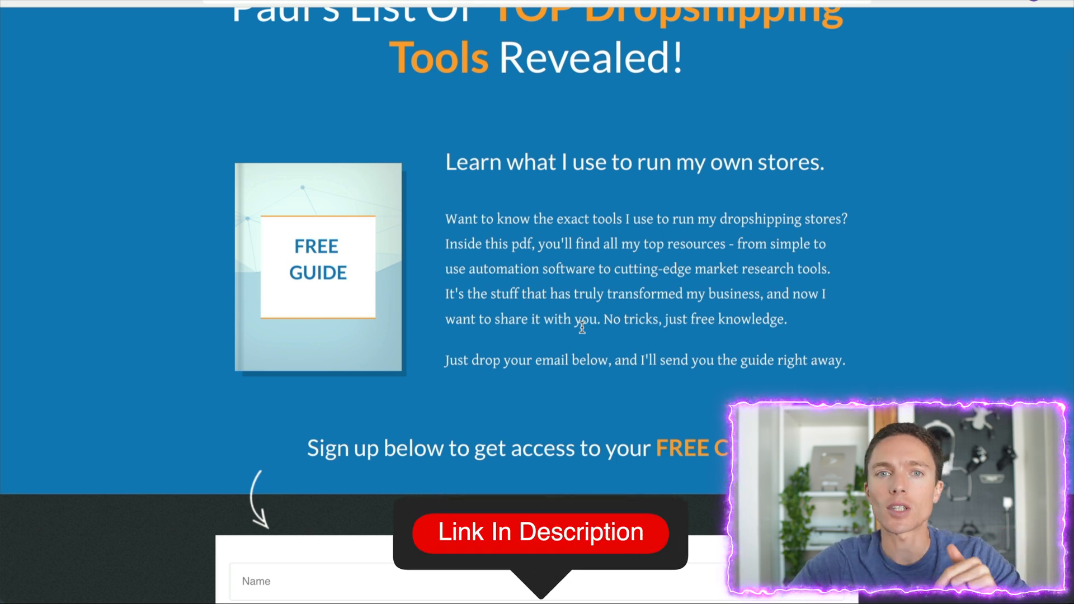
- Scroll the free dropshipping tools guide page down to its sign-up form
scroll(down, 3)
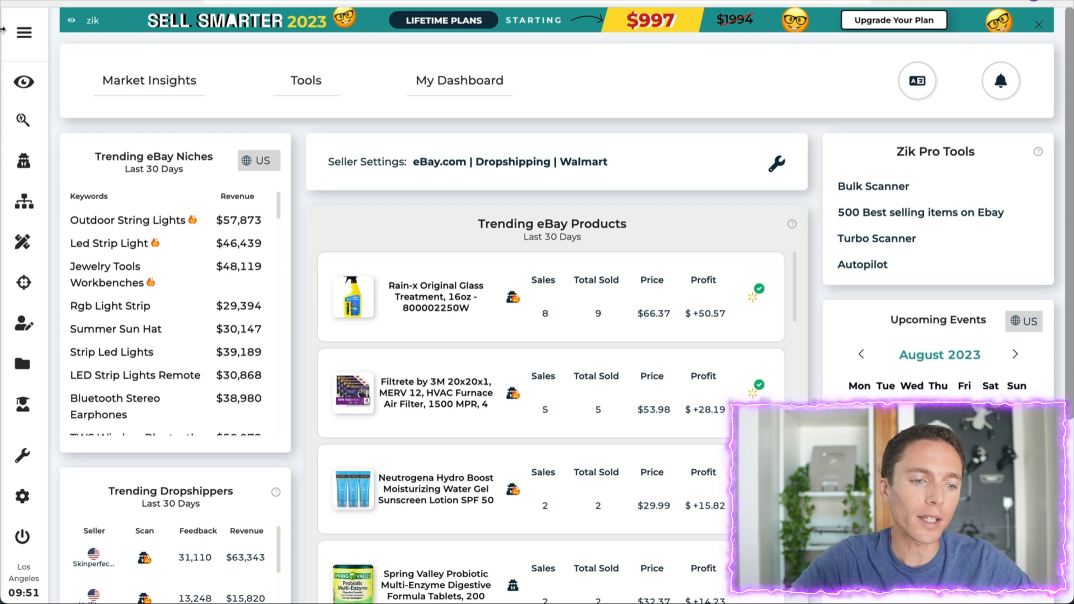
mouse_move(22, 285)
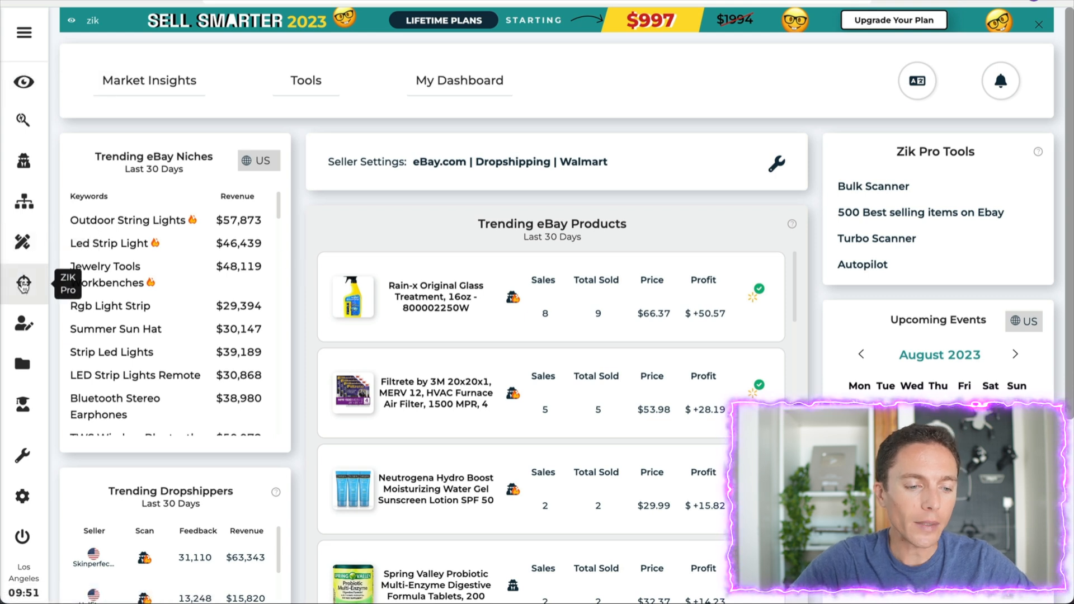
- Choose Autopilot from the ZIK Pro flyout menu in the sidebar
click(22, 285)
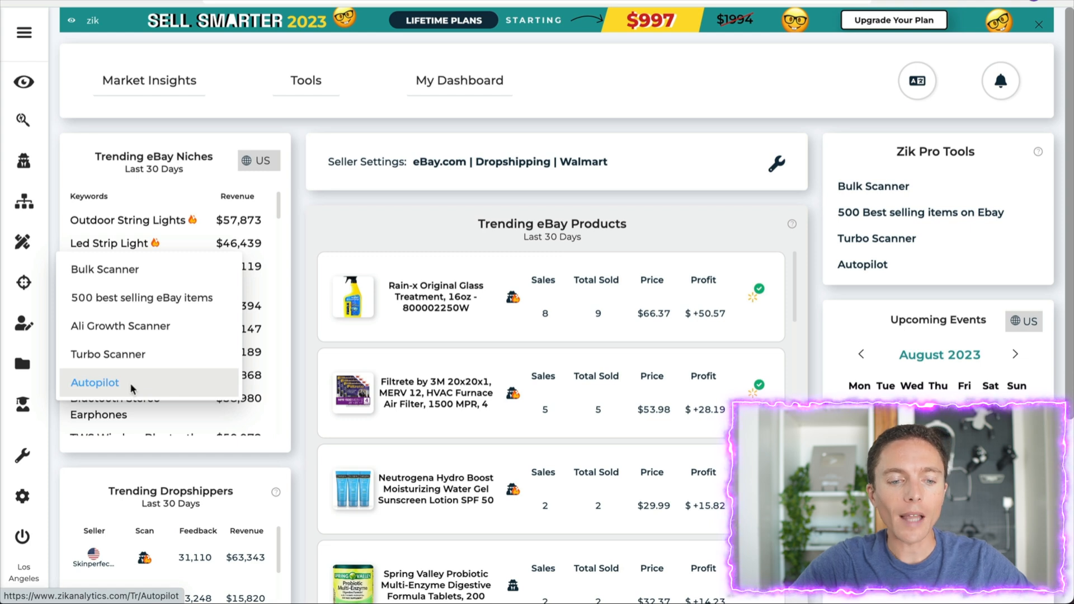
click(95, 382)
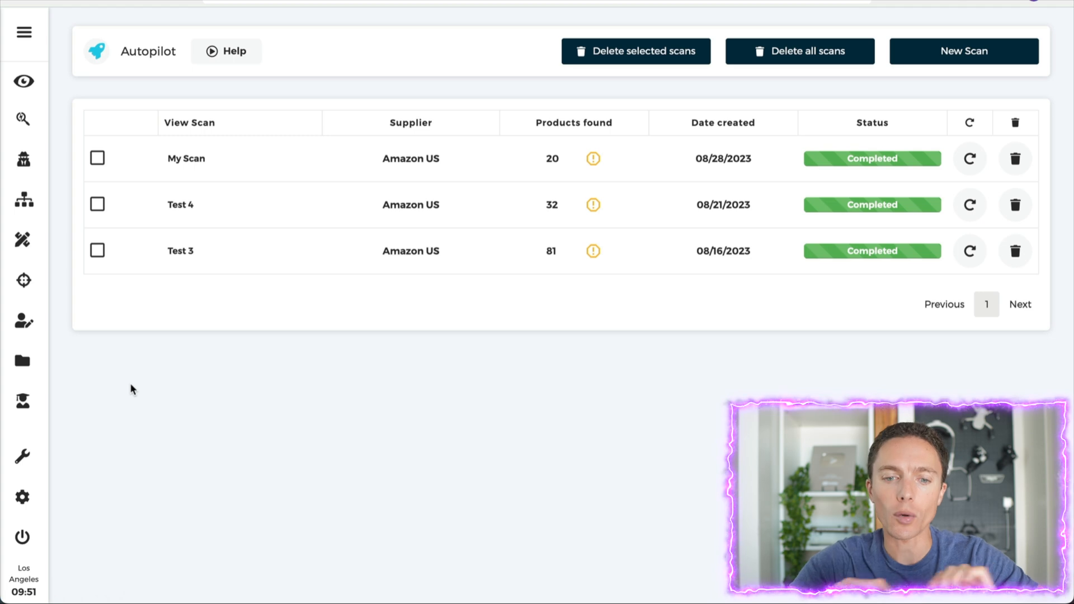
mouse_move(536, 214)
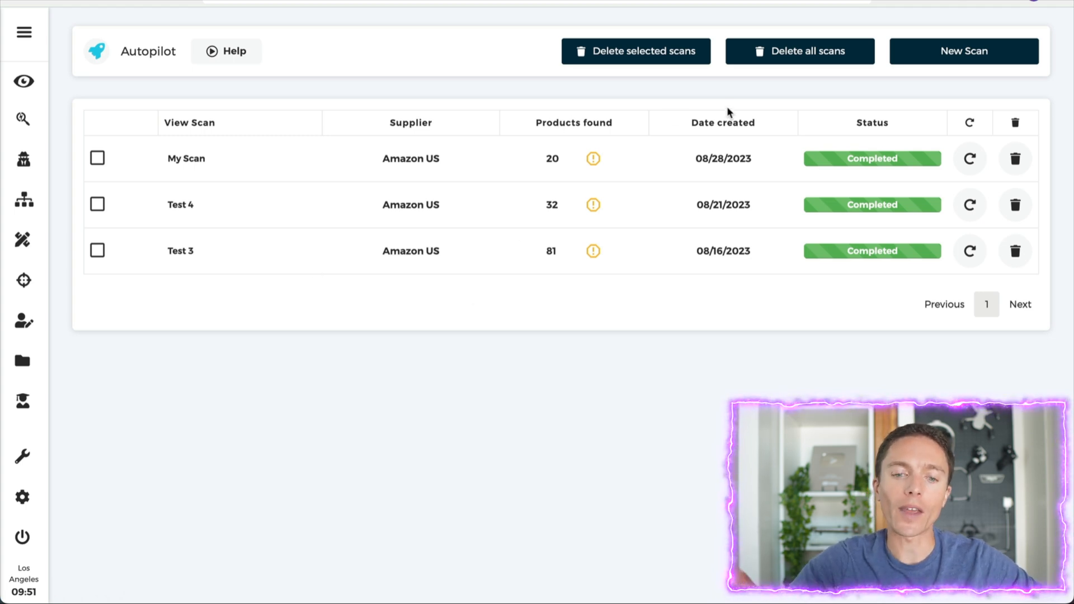
mouse_move(731, 107)
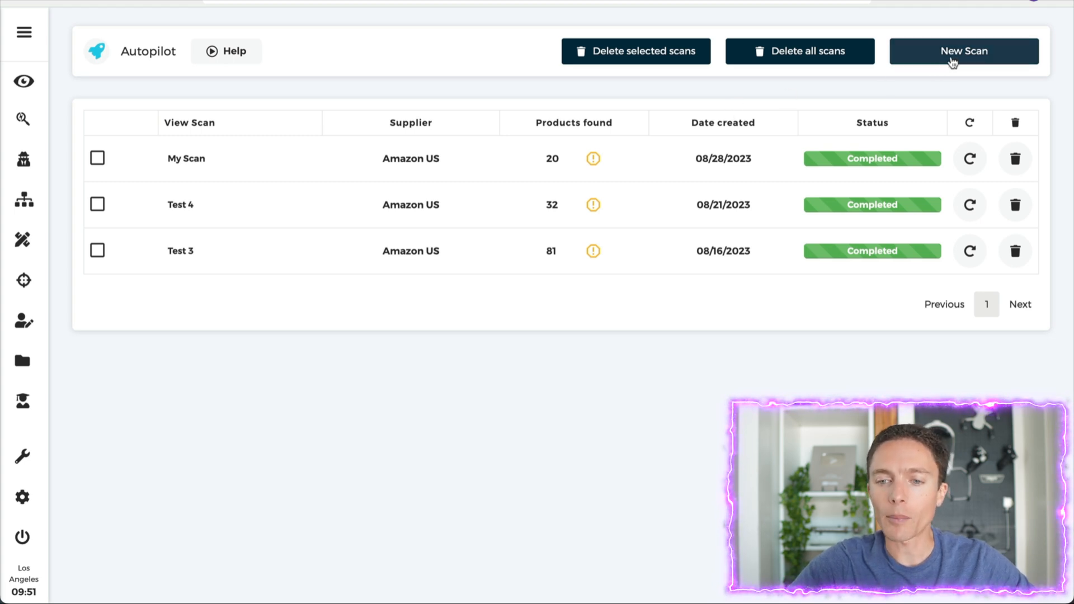
- Create a new Autopilot scan named 'Amazon Scan' with Amazon.com as supplier, then open Categories
click(963, 51)
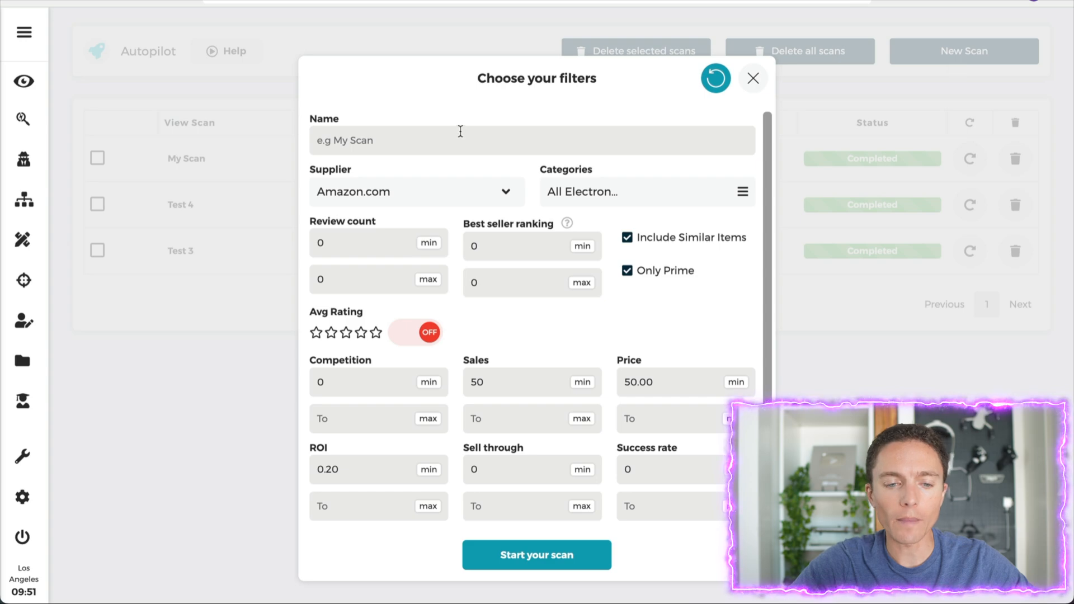
text(Amazon Scan)
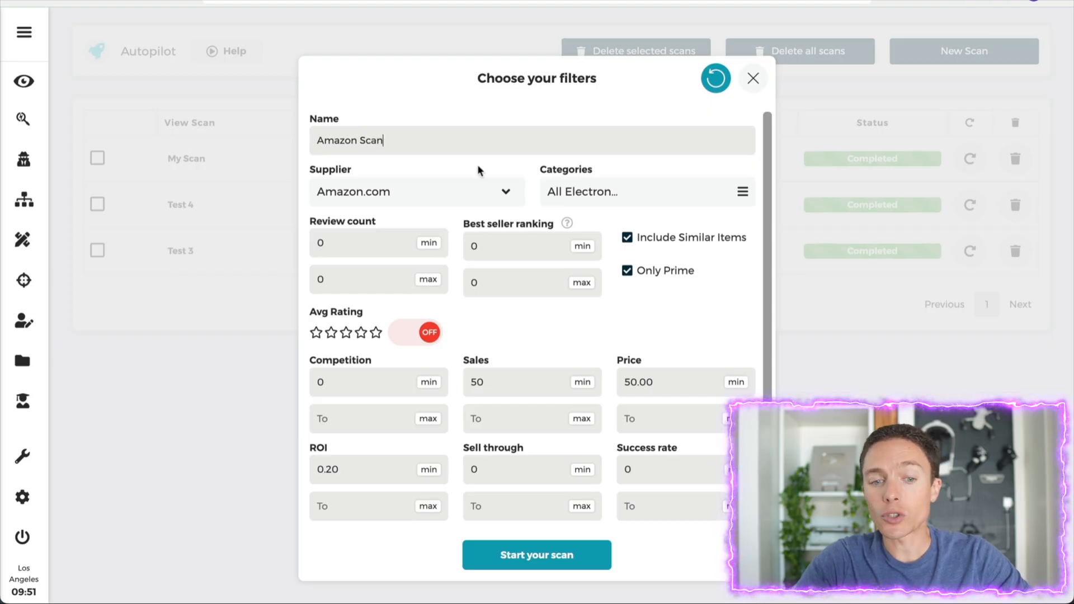
mouse_move(498, 175)
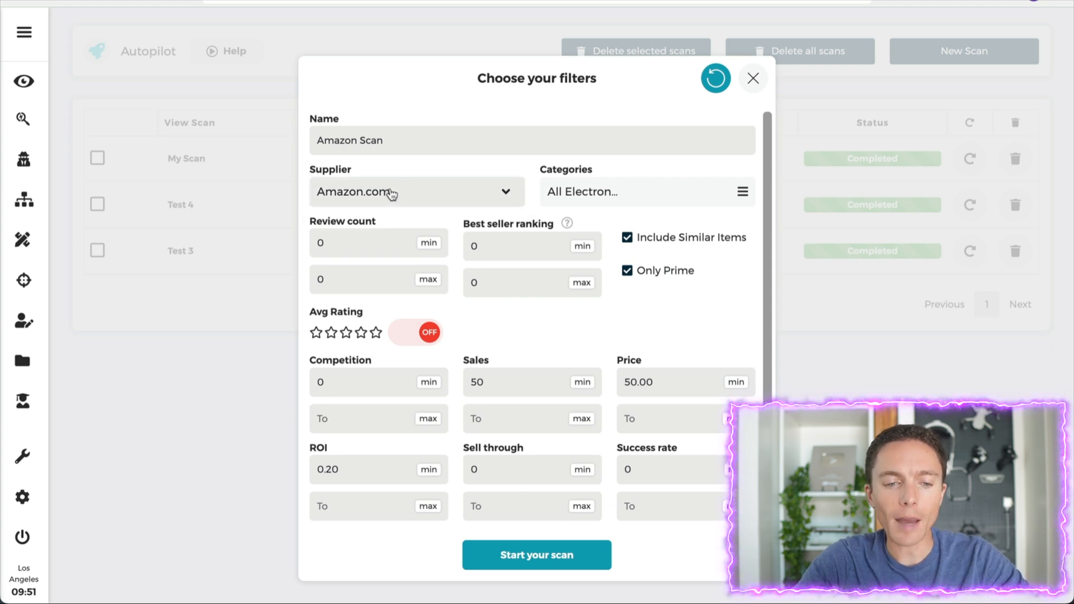
click(416, 192)
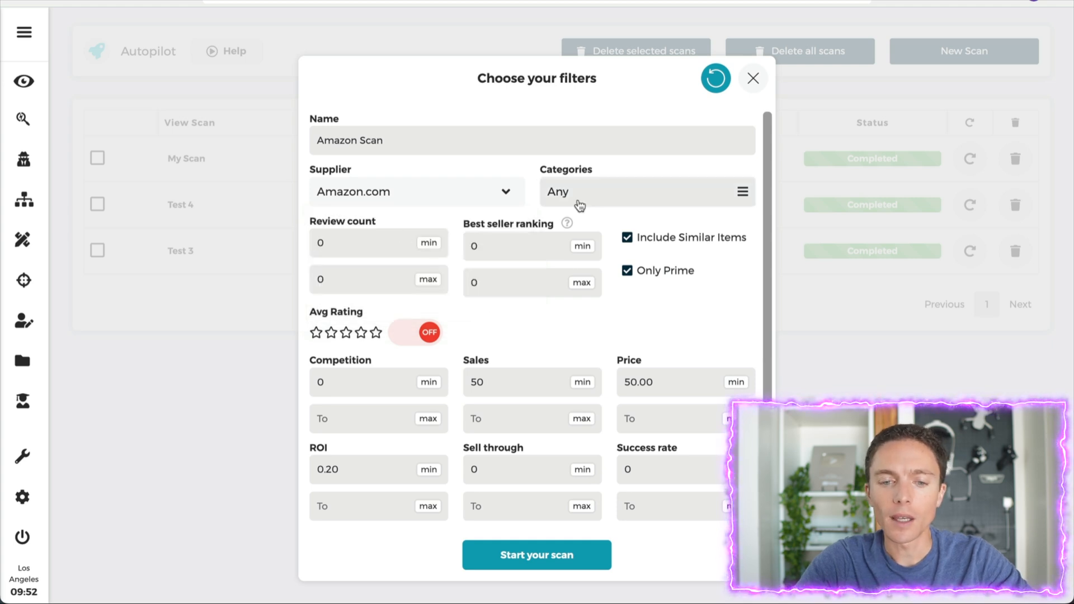
click(643, 191)
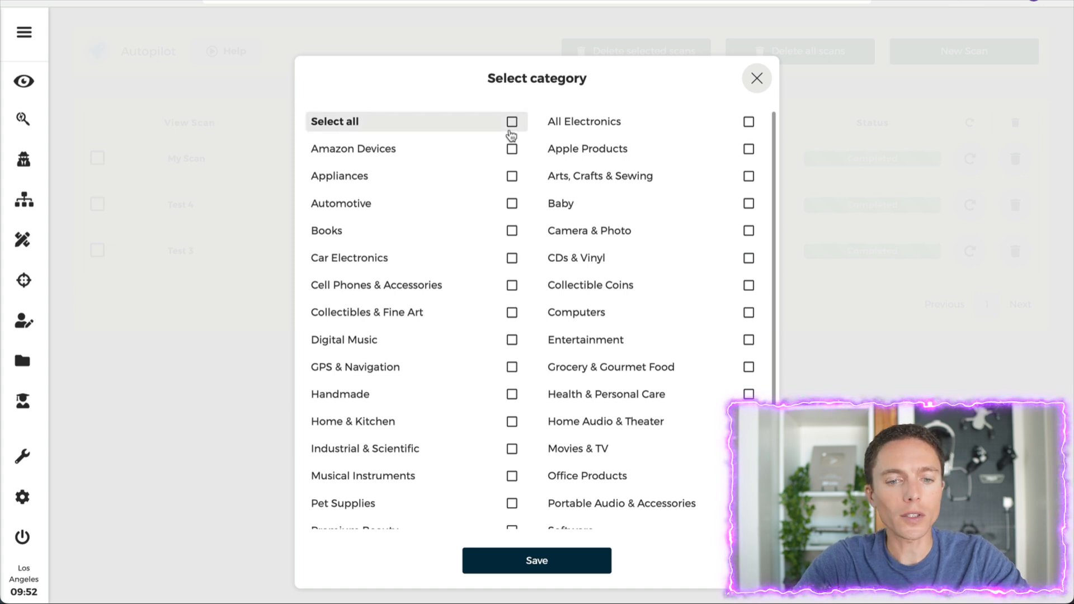
- Select all product categories for 'Amazon Scan' and save the selection
click(512, 121)
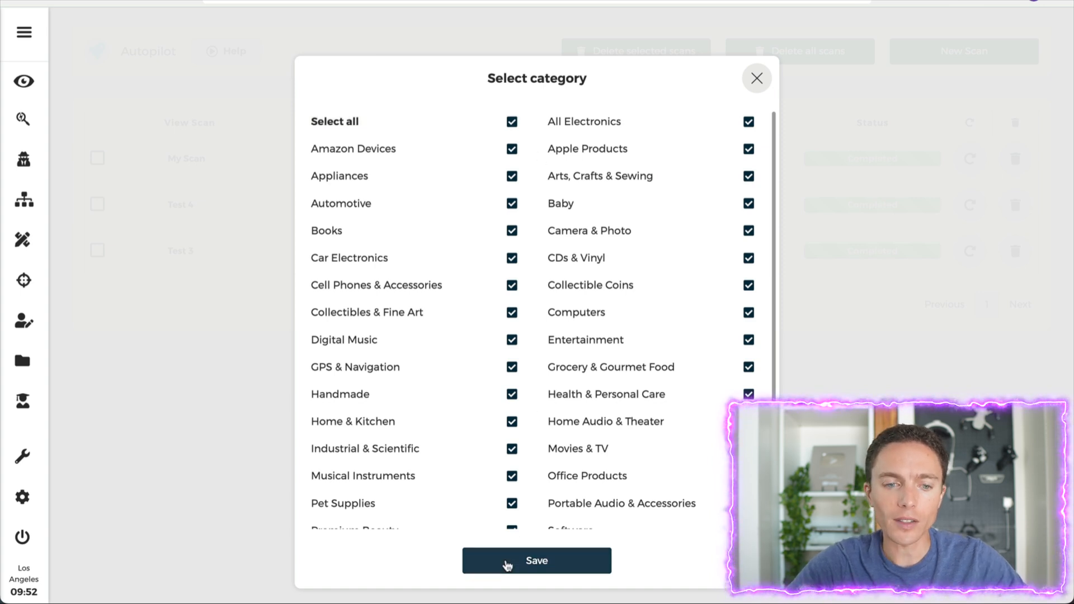
click(536, 561)
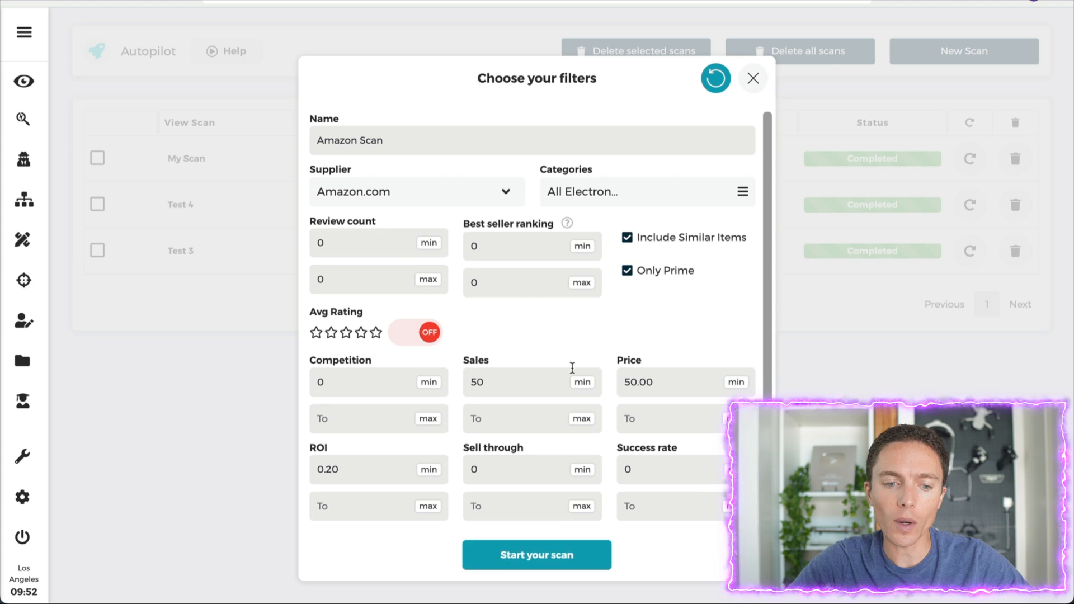
mouse_move(350, 225)
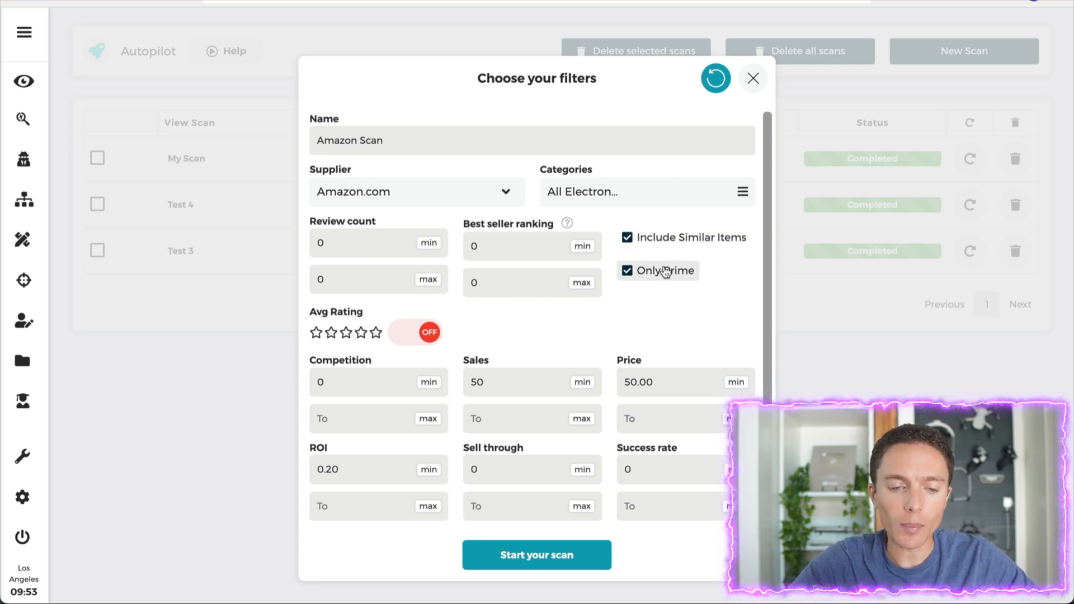
- Start the Amazon.com scan with filters Sales 50, Price 50 and ROI 0.20
scroll(down, 3)
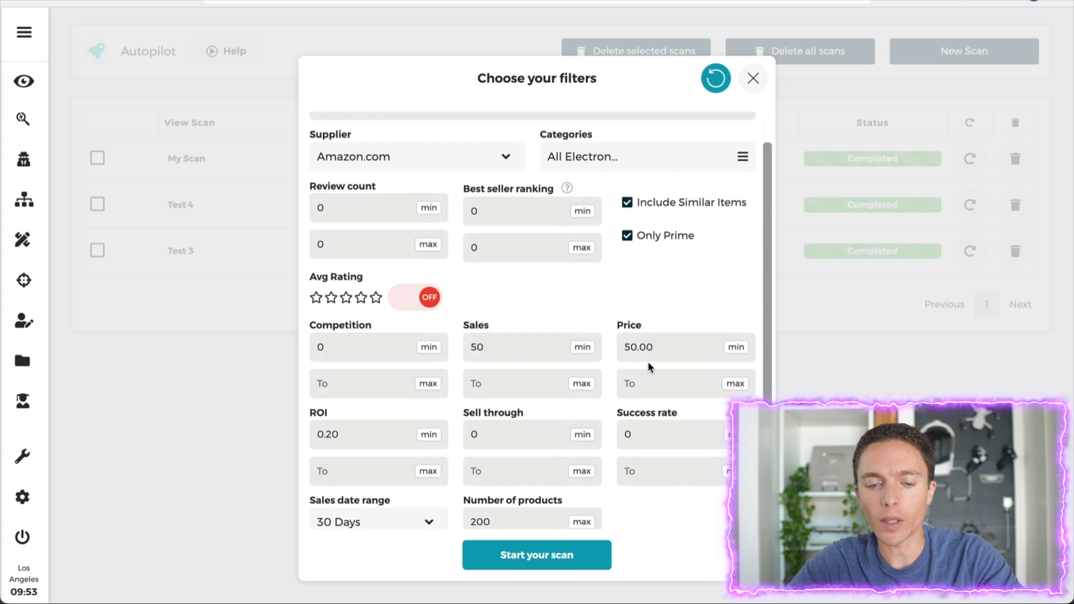
scroll(down, 3)
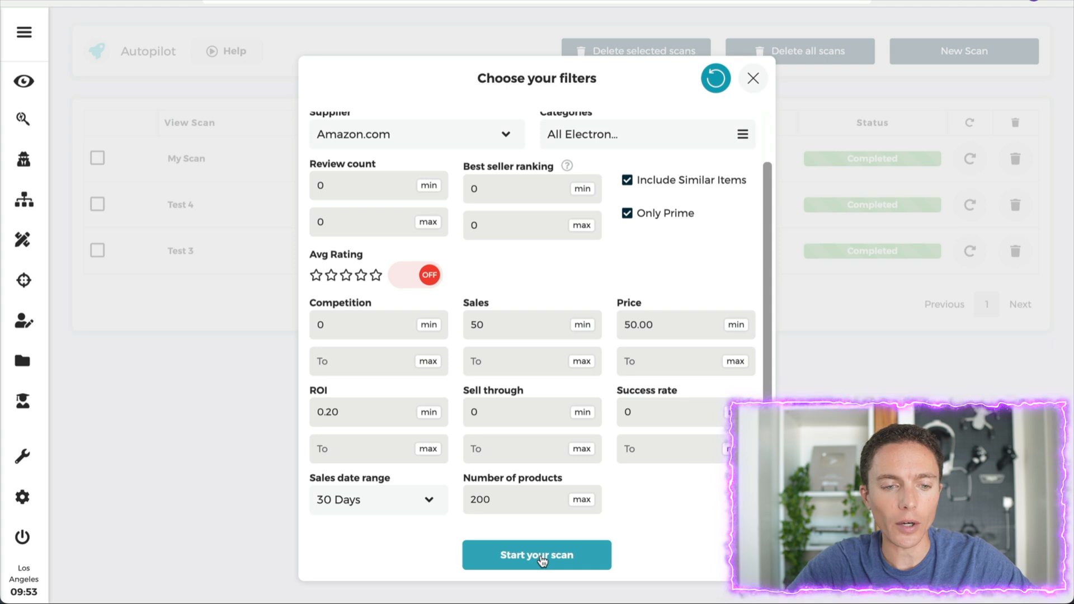
click(537, 555)
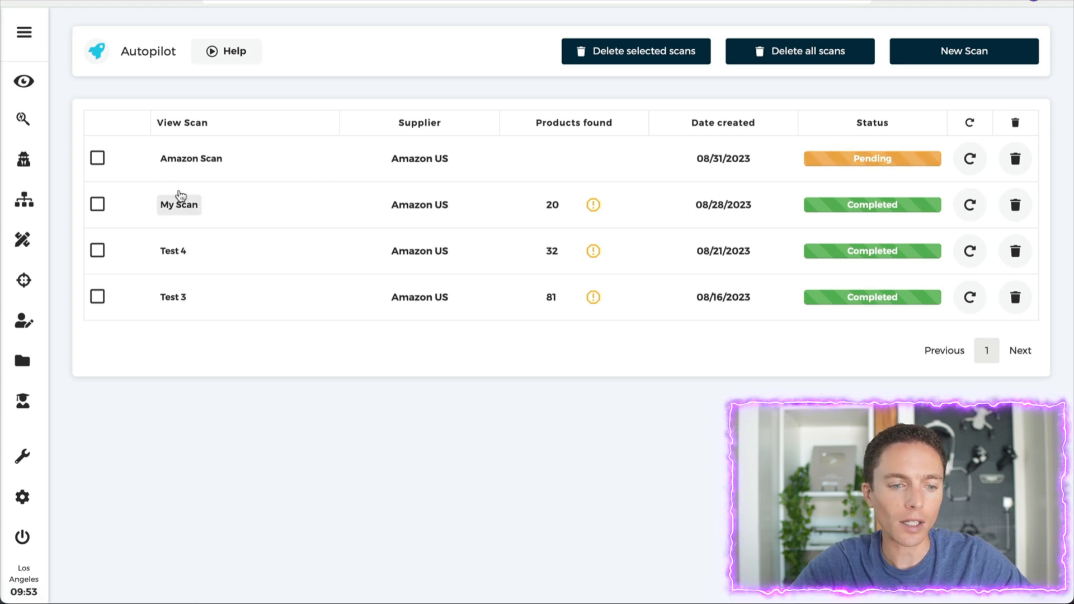
- Open the Test 4 results and scroll its 32 matched products, including VEVOR deck balusters
click(174, 250)
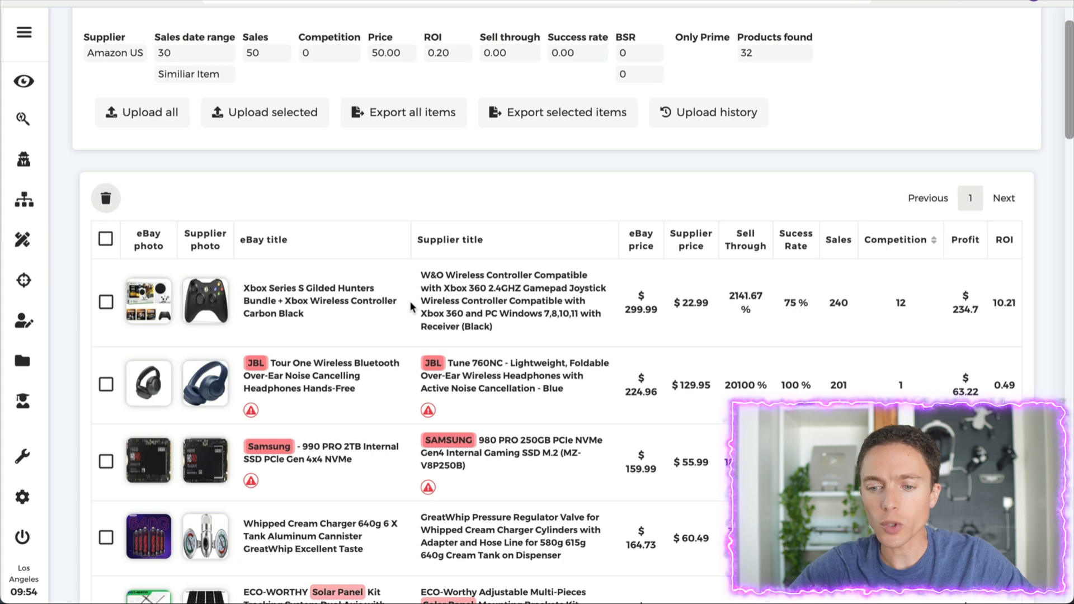
scroll(down, 3)
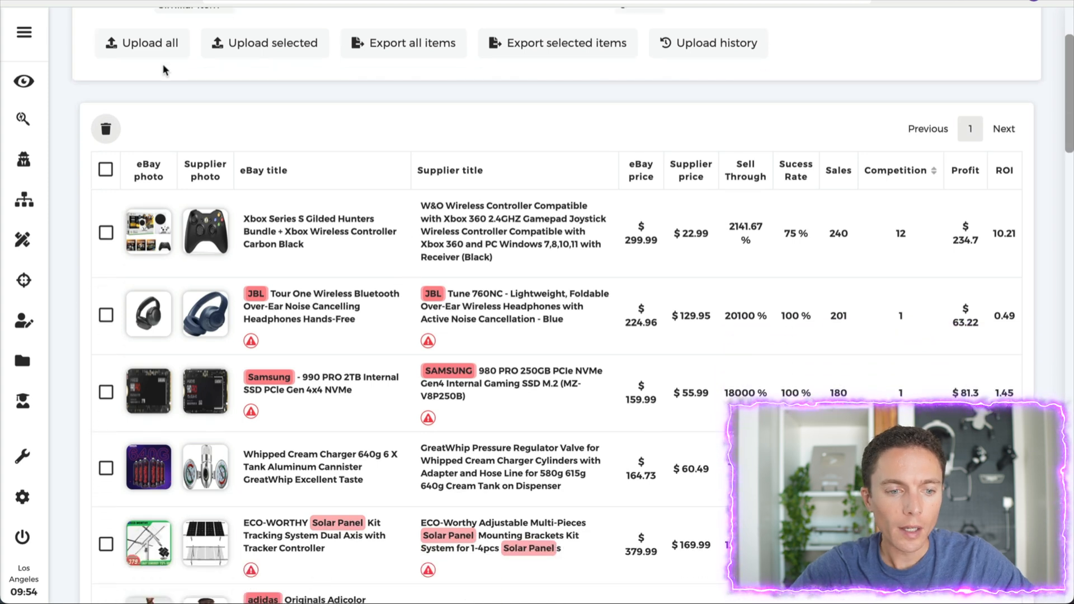
scroll(down, 3)
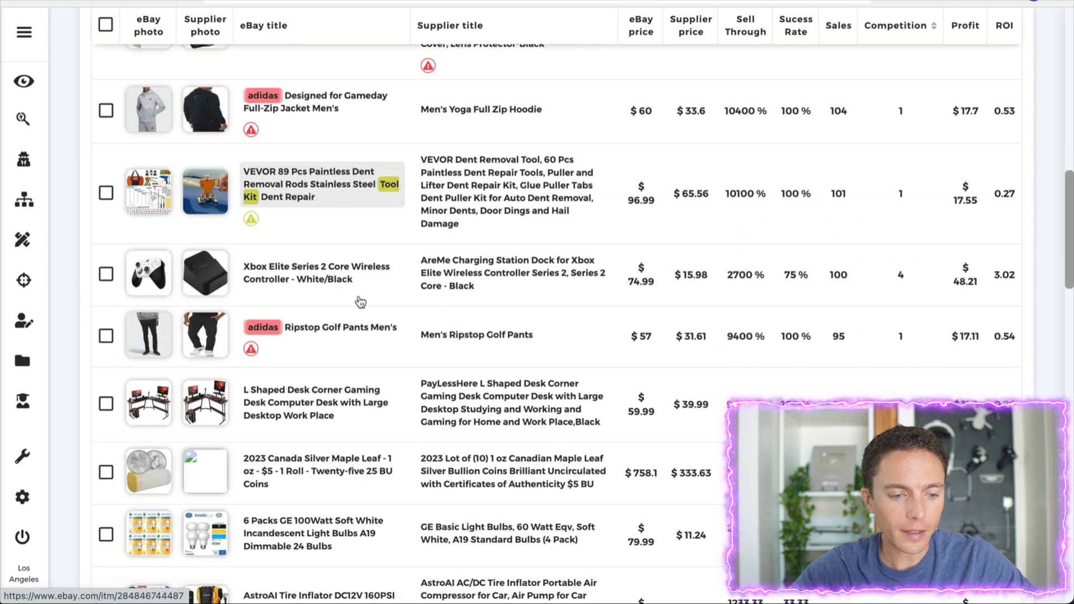
scroll(down, 3)
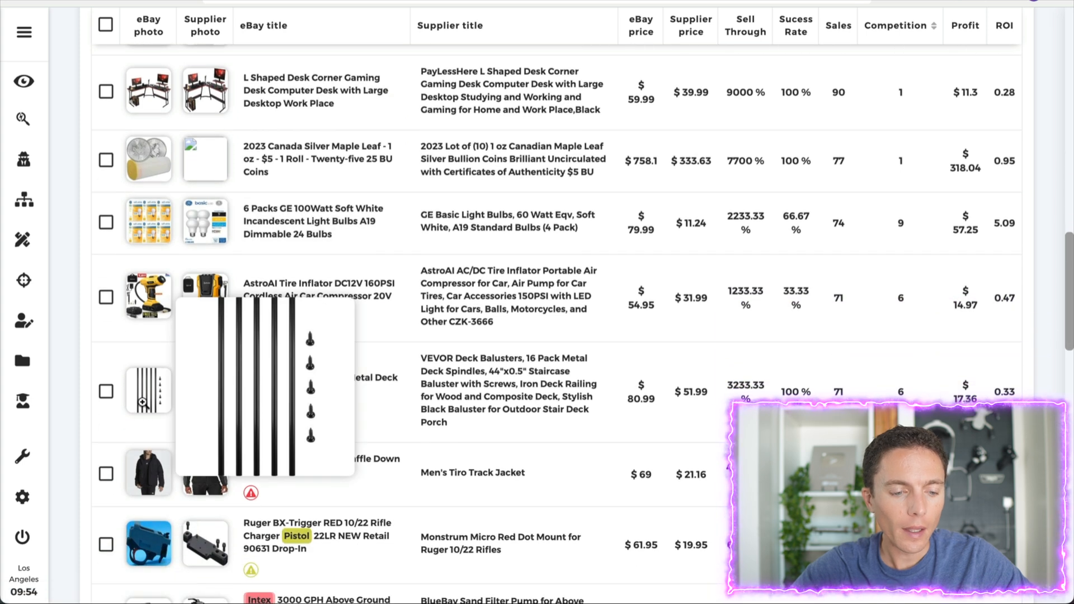
scroll(down, 3)
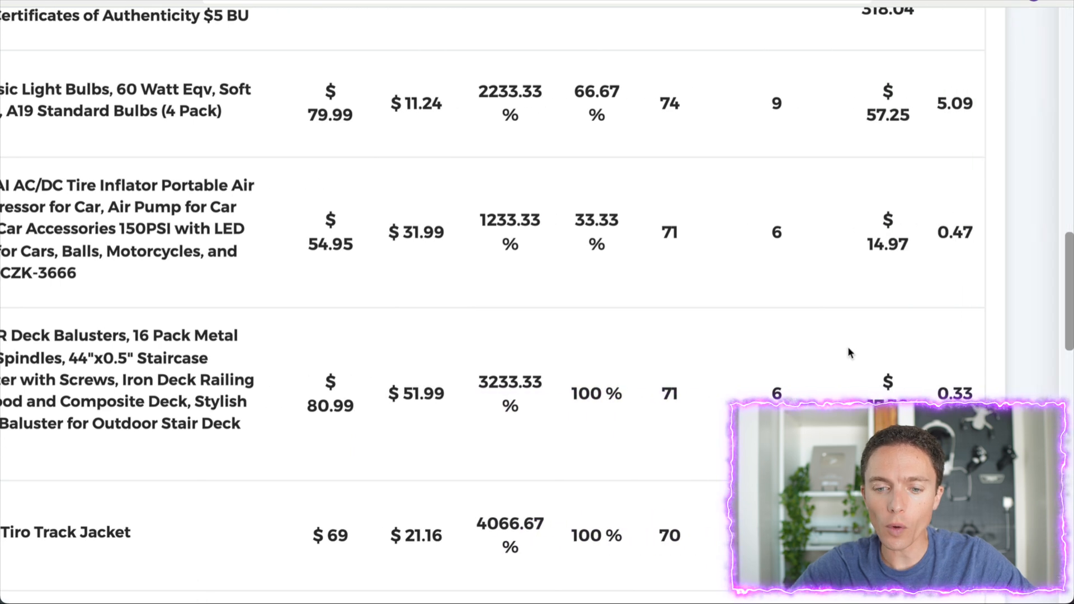
scroll(down, 3)
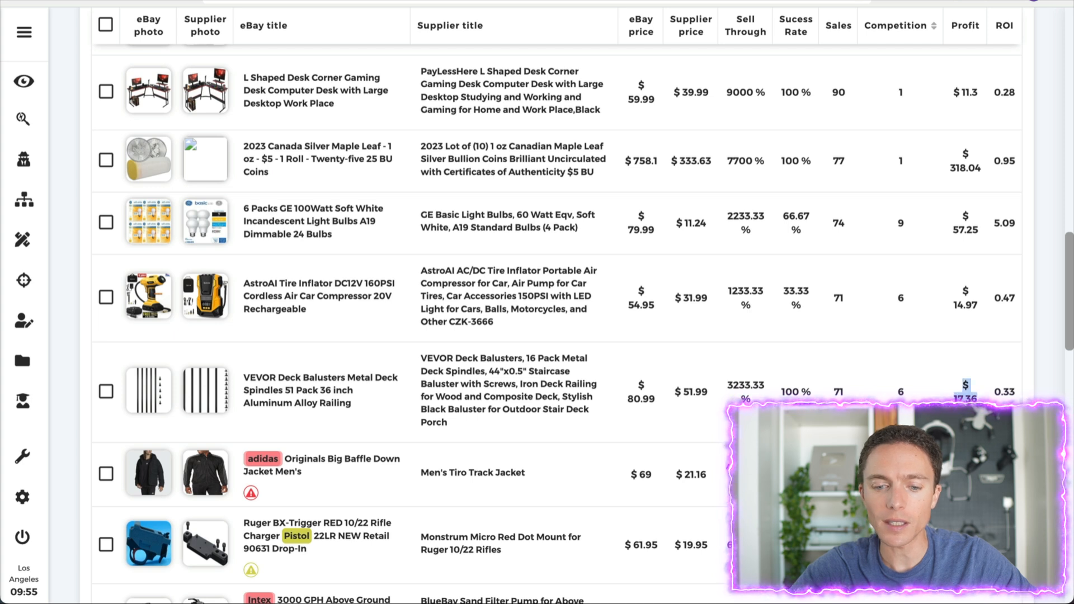
scroll(down, 3)
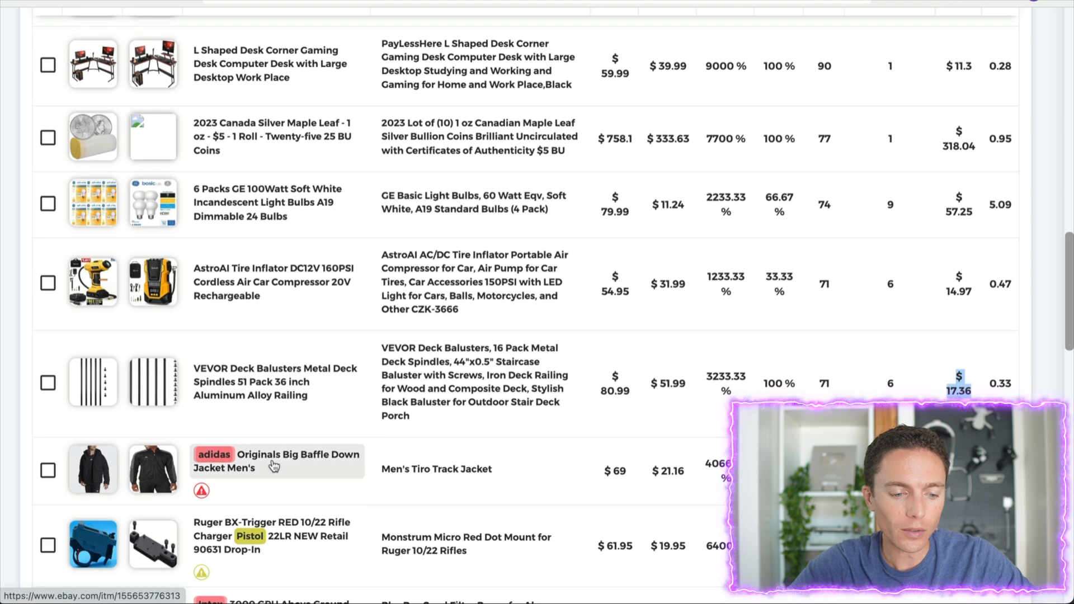
scroll(down, 3)
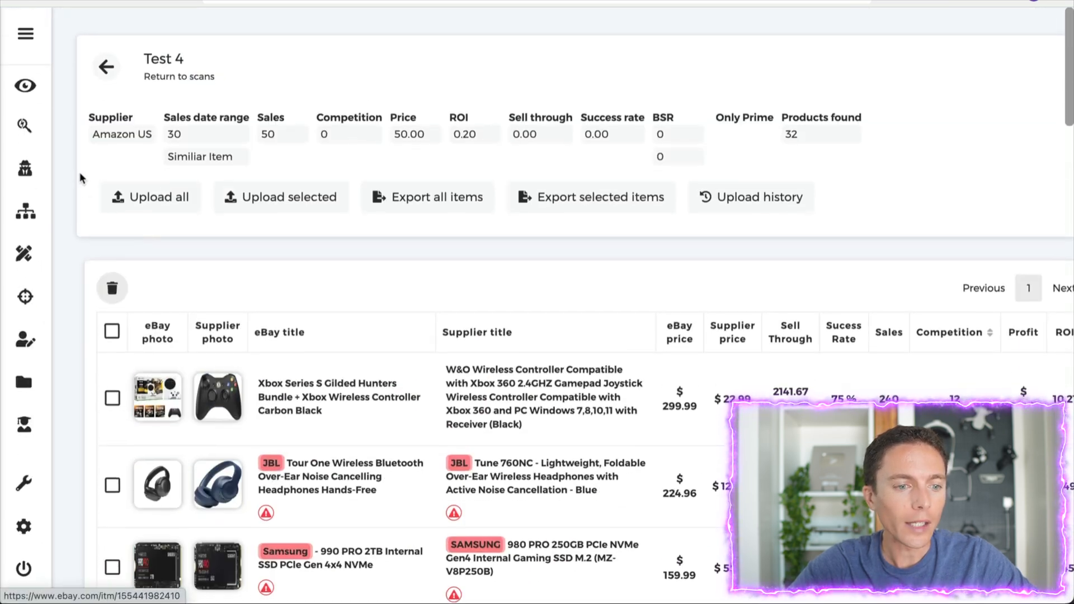
mouse_move(24, 86)
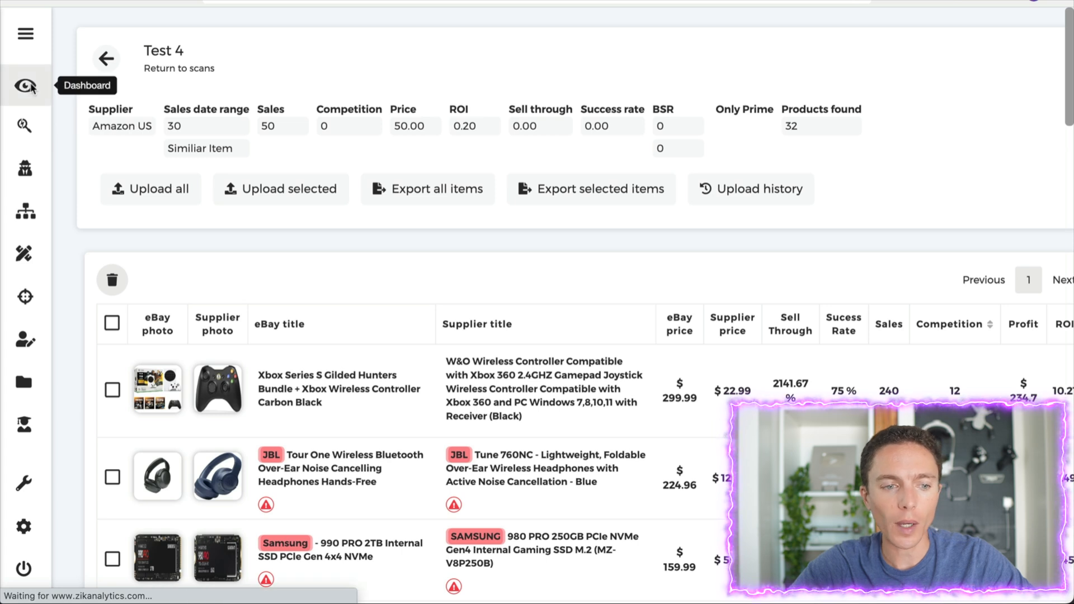
- Return to the dashboard, close seller settings (eBay.com, Dropshipping, Walmart), and browse trending eBay products
click(24, 82)
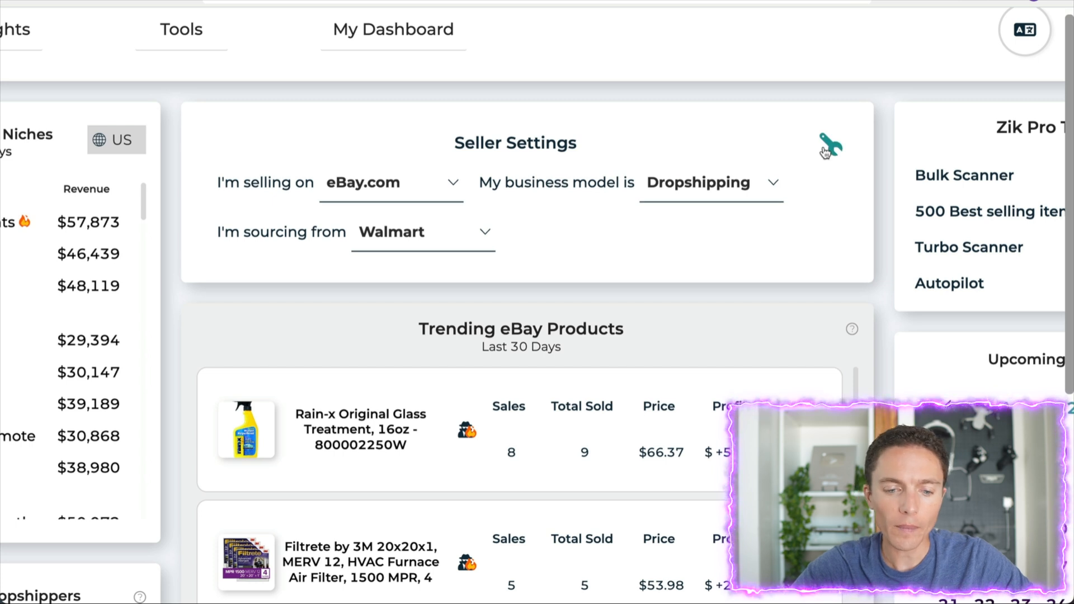
click(829, 144)
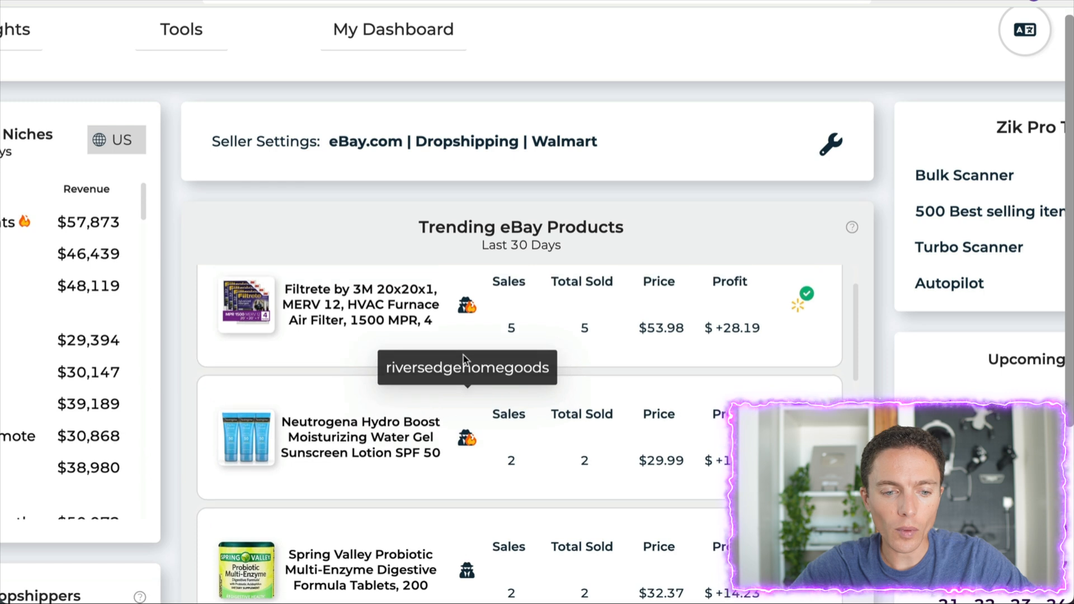
scroll(down, 3)
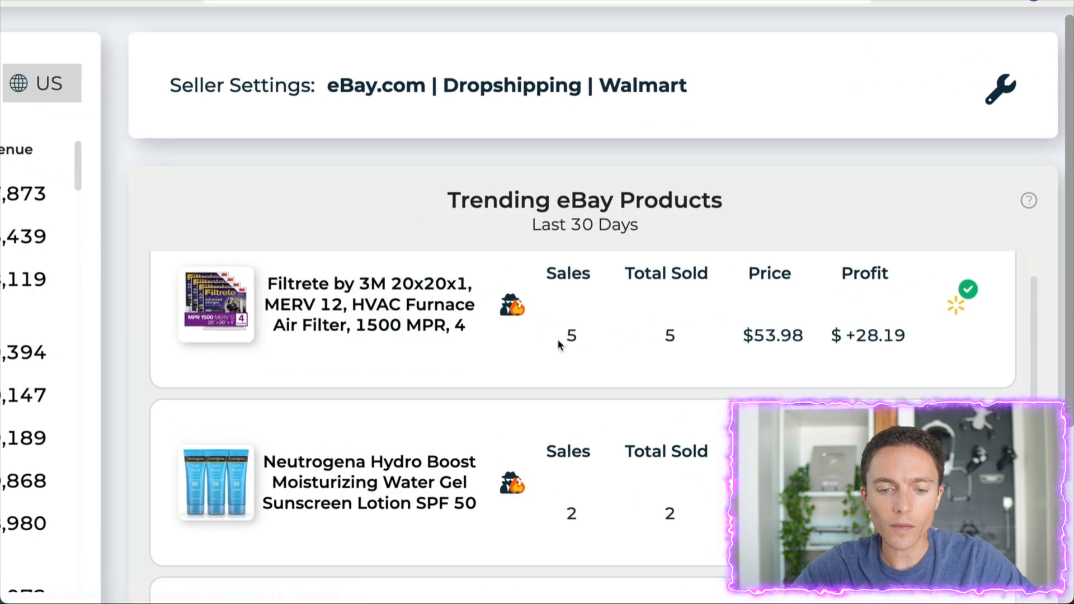
mouse_move(881, 342)
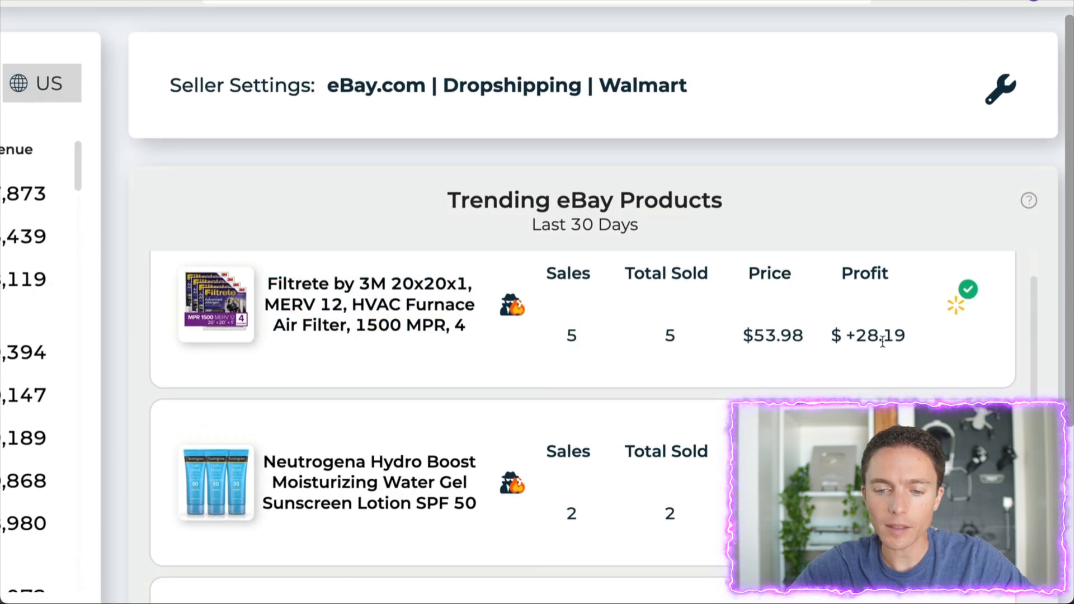
scroll(down, 3)
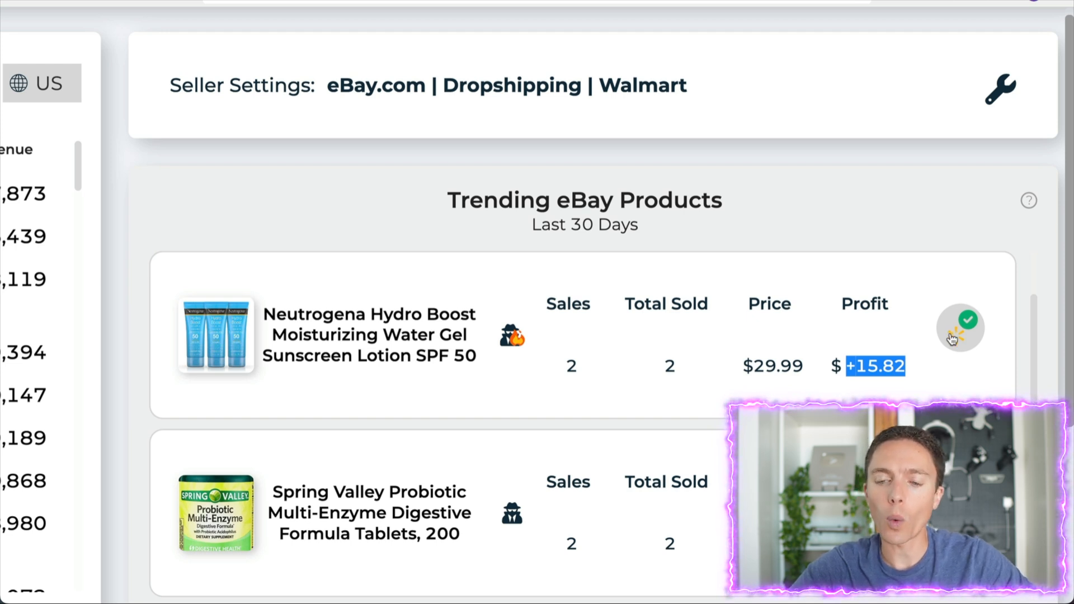
scroll(down, 3)
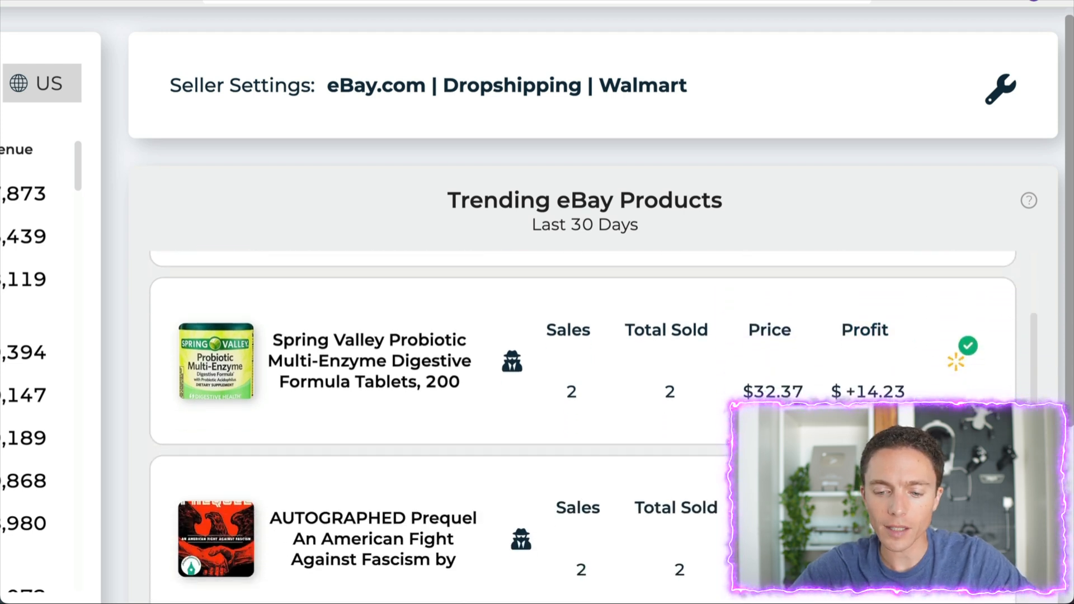
scroll(down, 3)
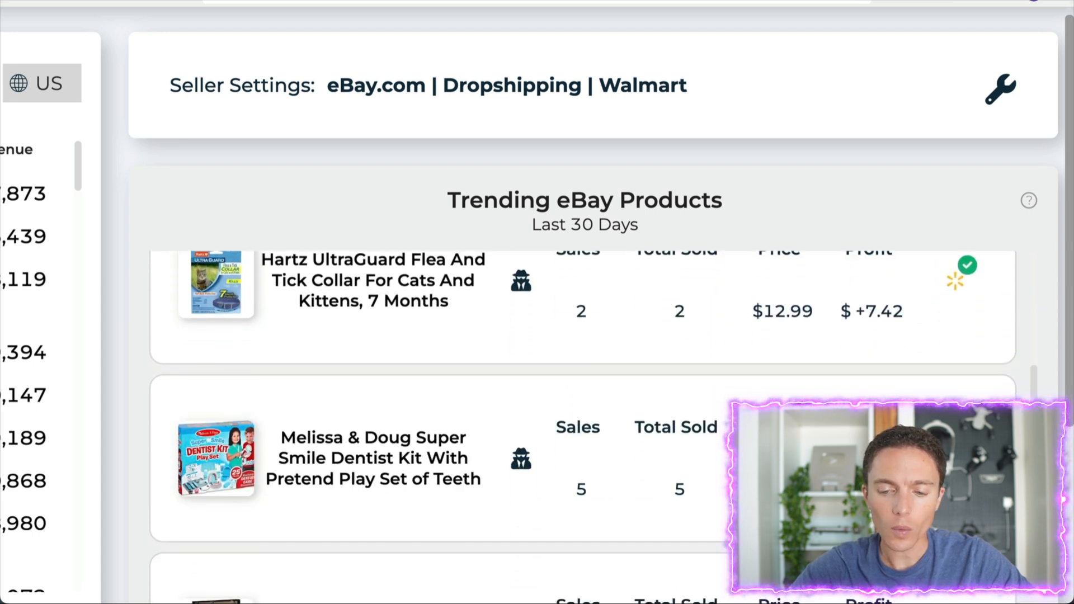
scroll(down, 3)
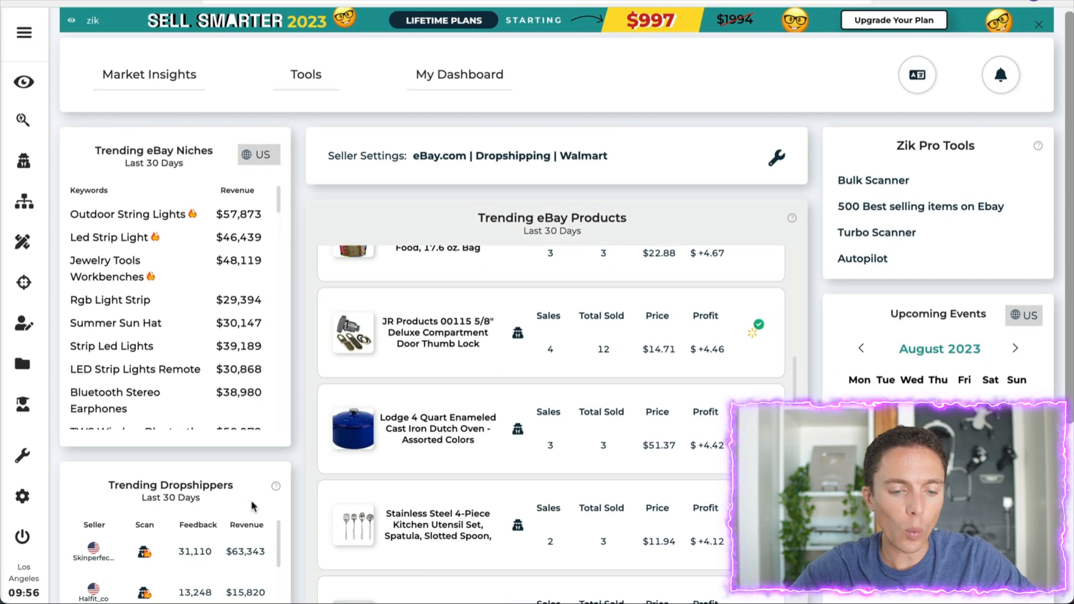
- Scroll to Trending Dropshippers and open the top seller's T-shirt product list
scroll(down, 3)
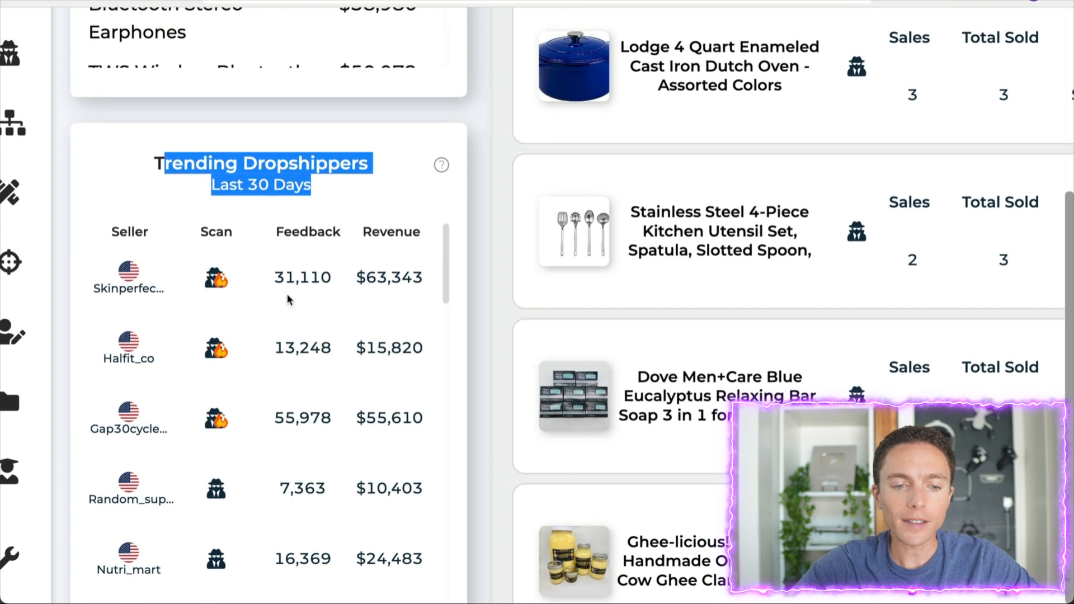
scroll(down, 3)
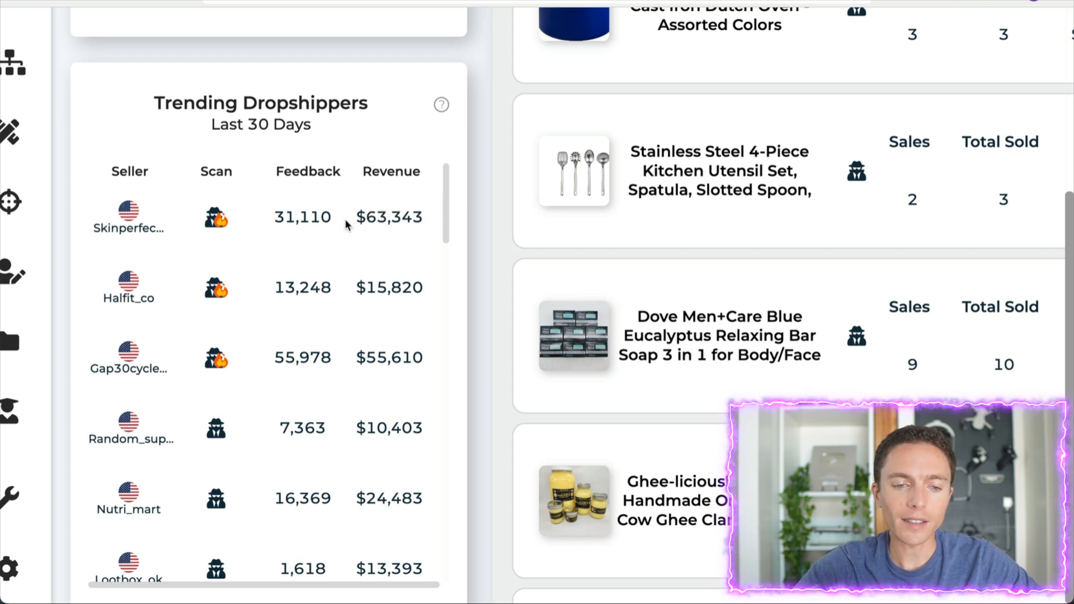
double_click(385, 217)
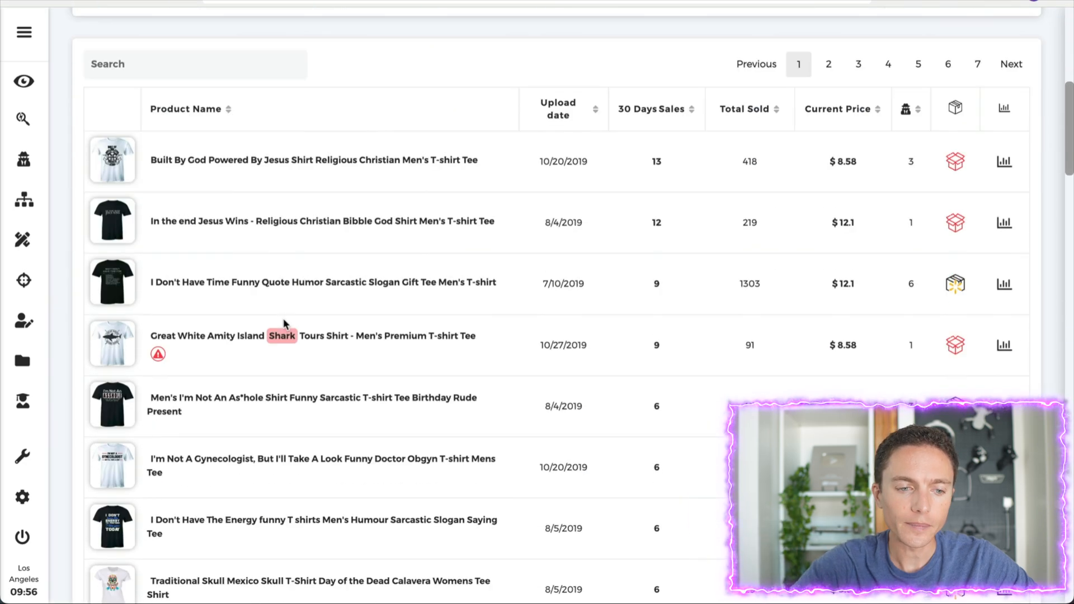
- Scroll another dropshipper's product table, highlighting the Chanel cologne's 30-day sales figure
scroll(down, 3)
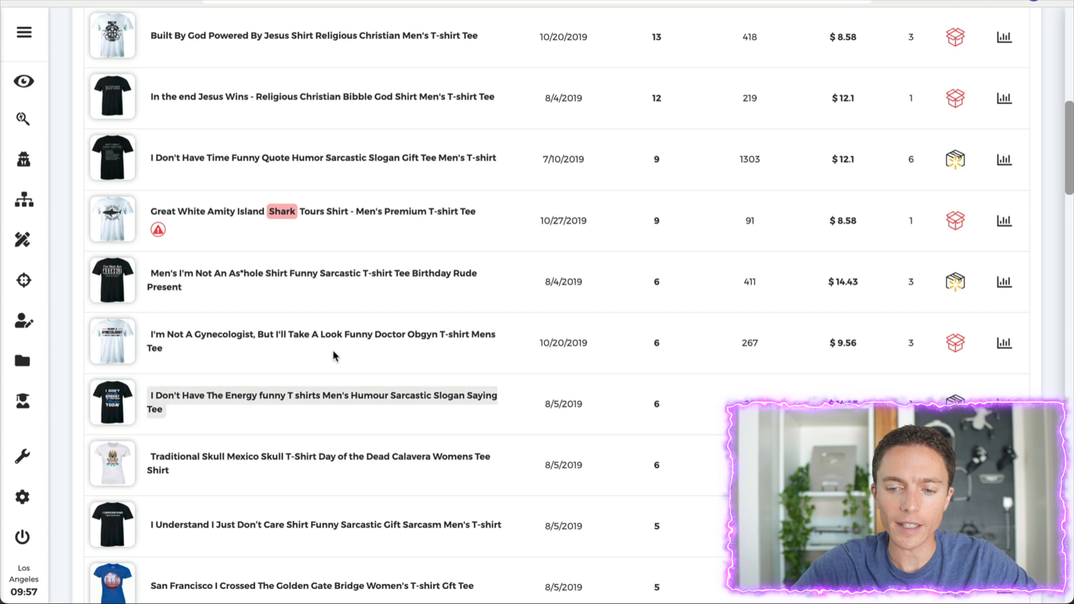
scroll(down, 3)
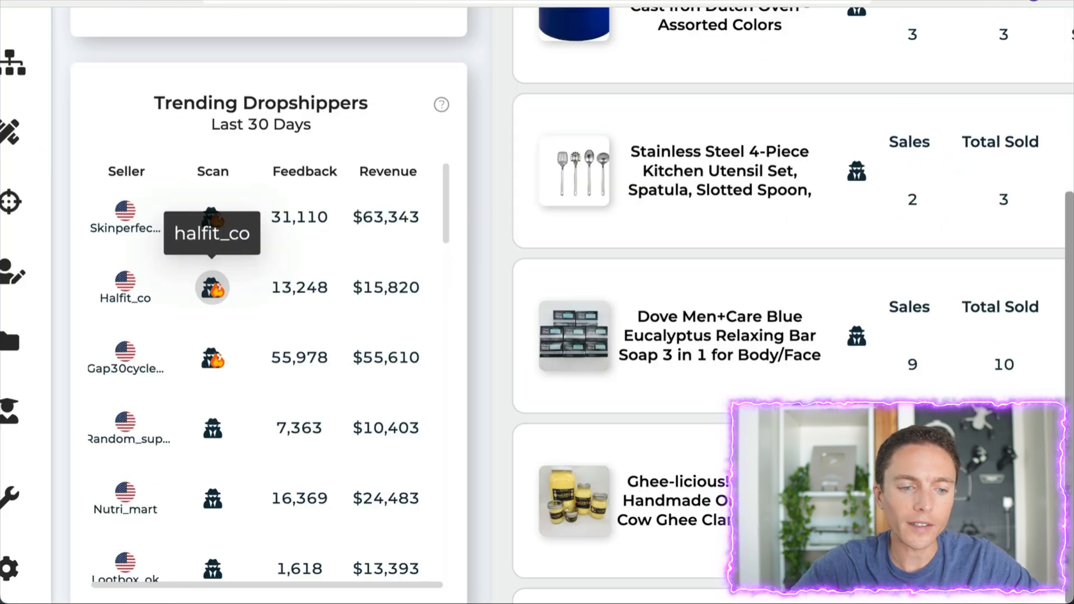
mouse_move(212, 219)
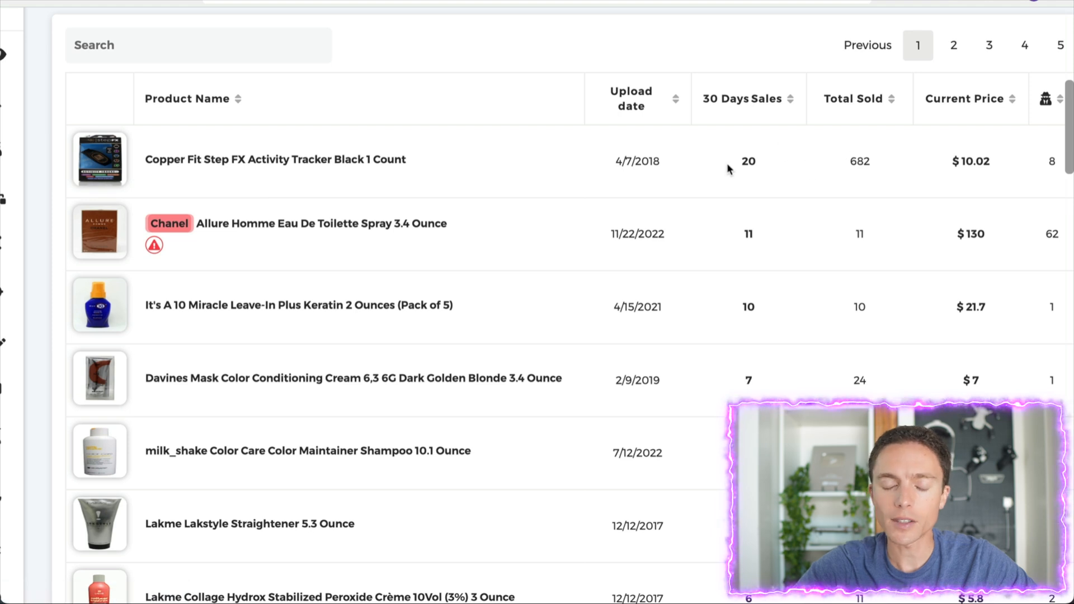
double_click(748, 161)
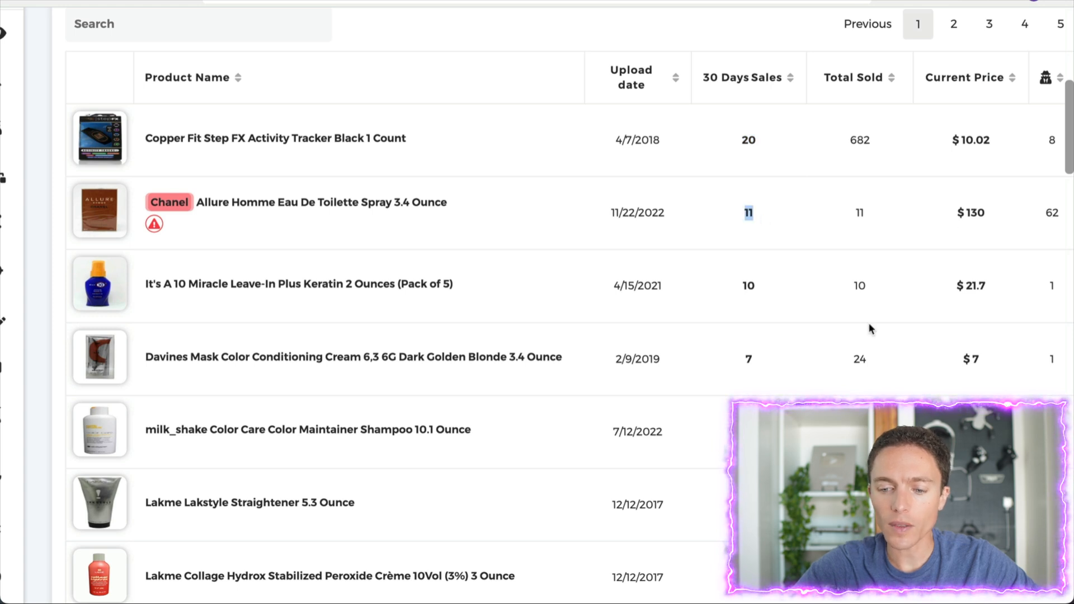
scroll(down, 3)
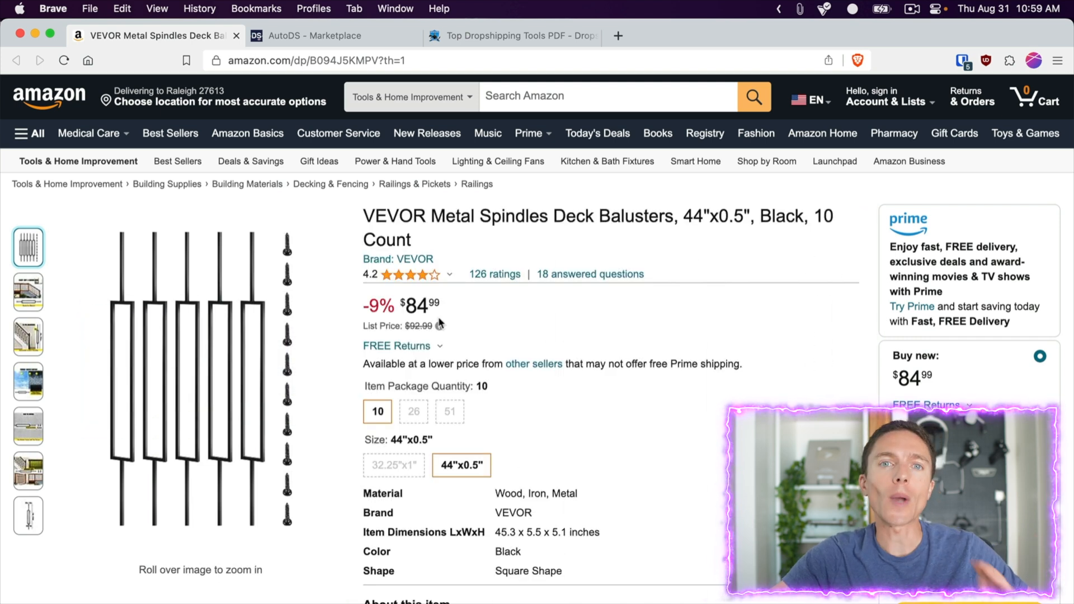
mouse_move(461, 265)
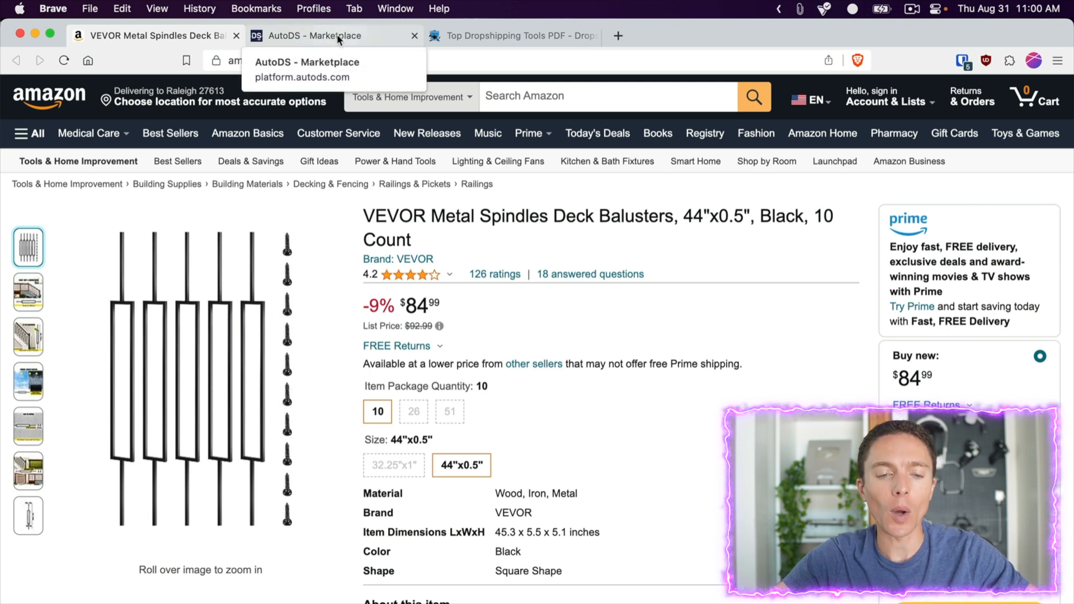
- Bring up the AutoDS Marketplace after a quick look at the dropshipping tools guide page
click(314, 34)
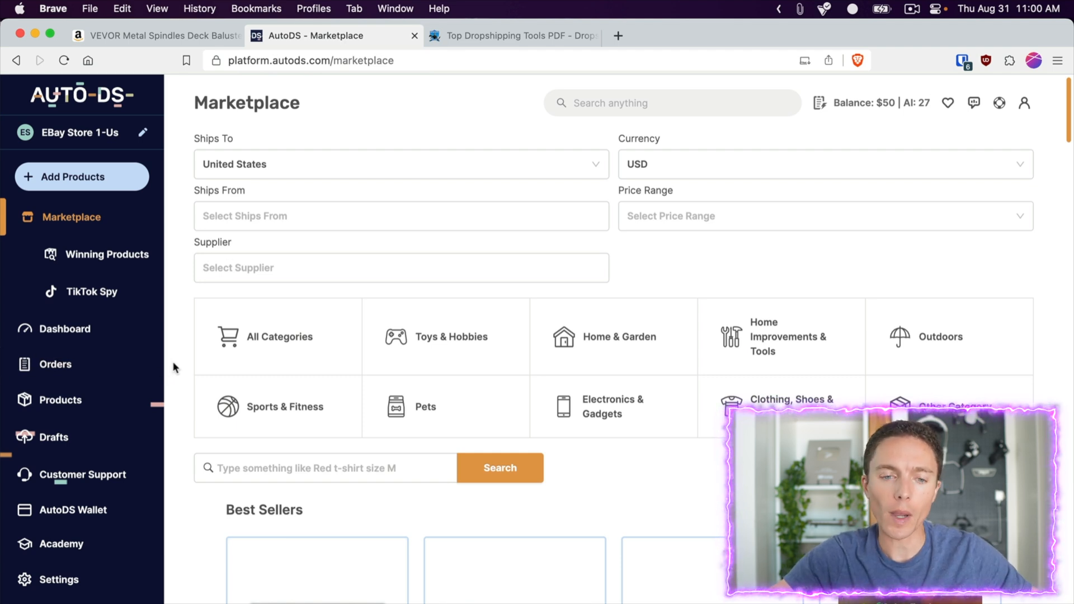
click(510, 35)
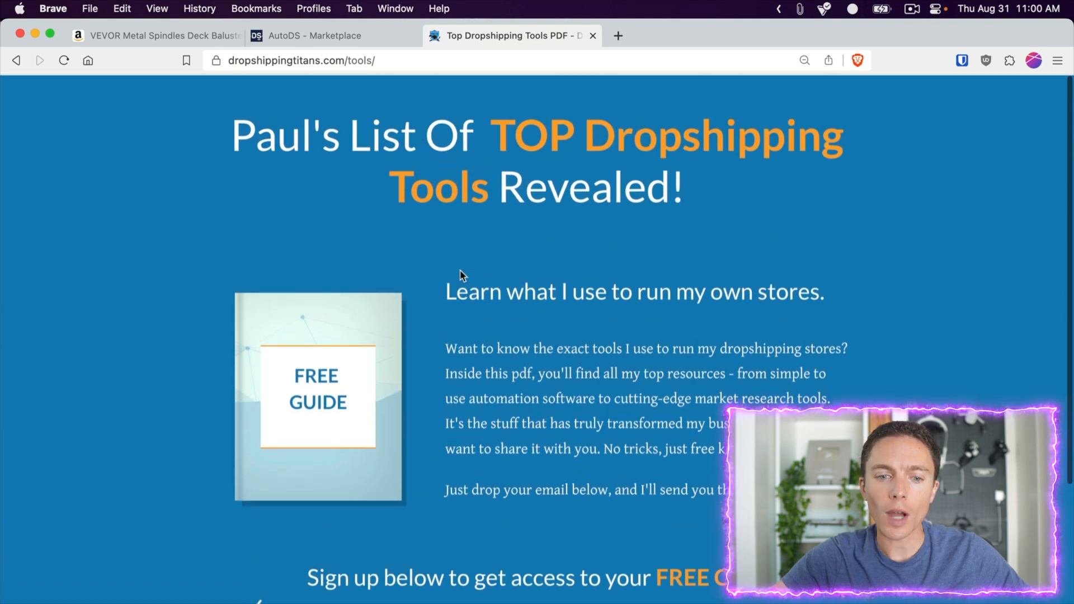
scroll(down, 3)
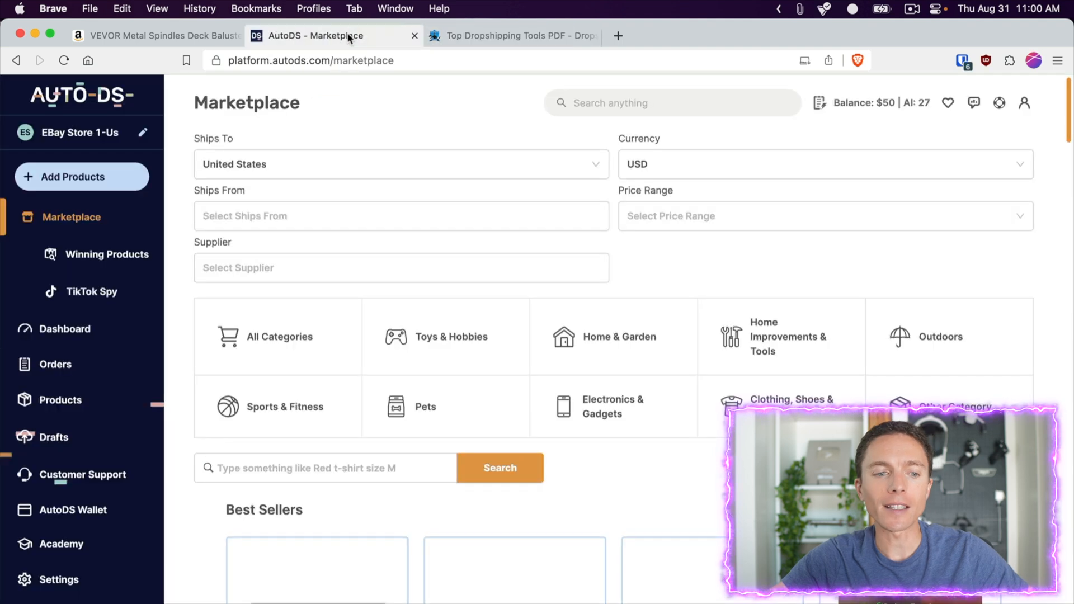
mouse_move(394, 125)
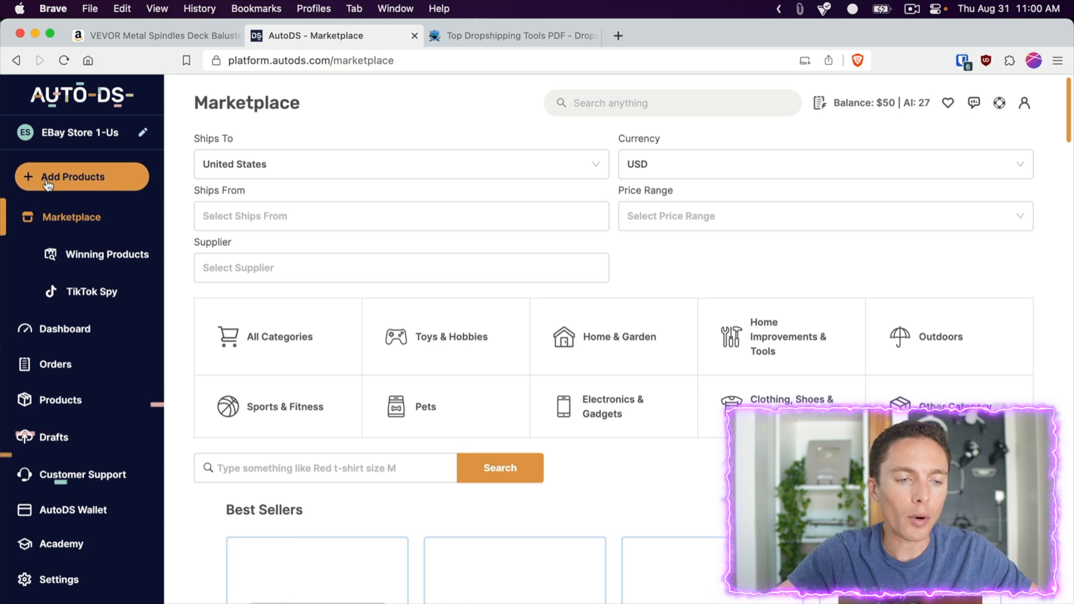
click(72, 177)
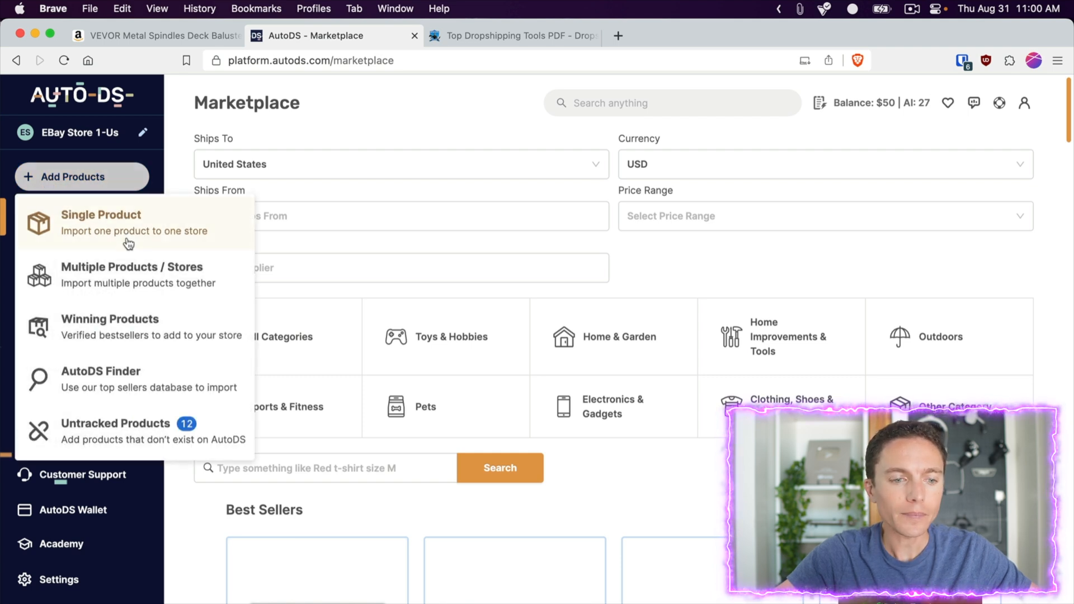
click(101, 214)
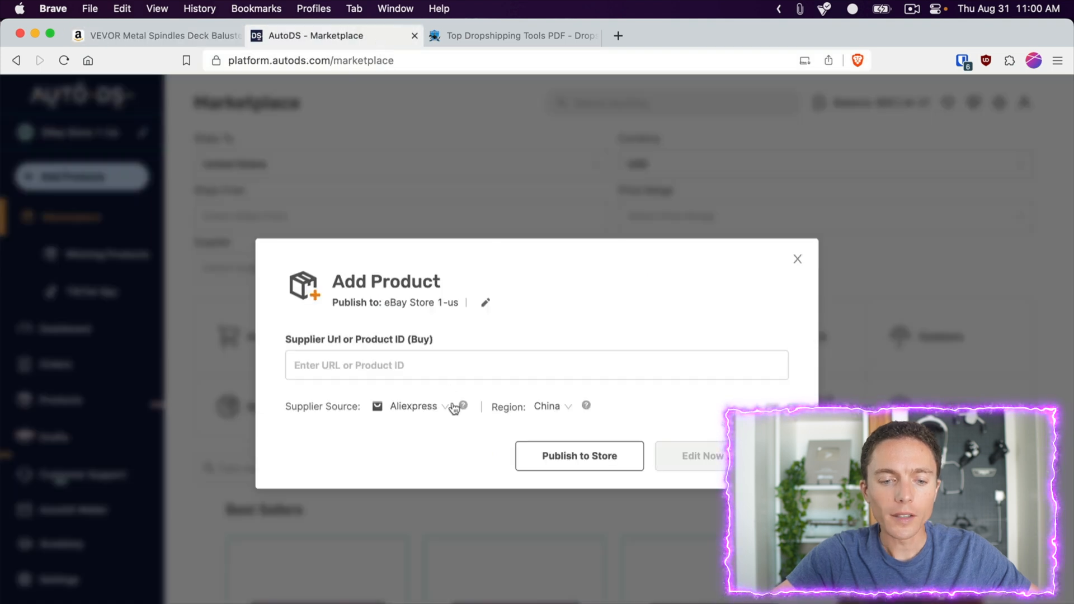
click(415, 406)
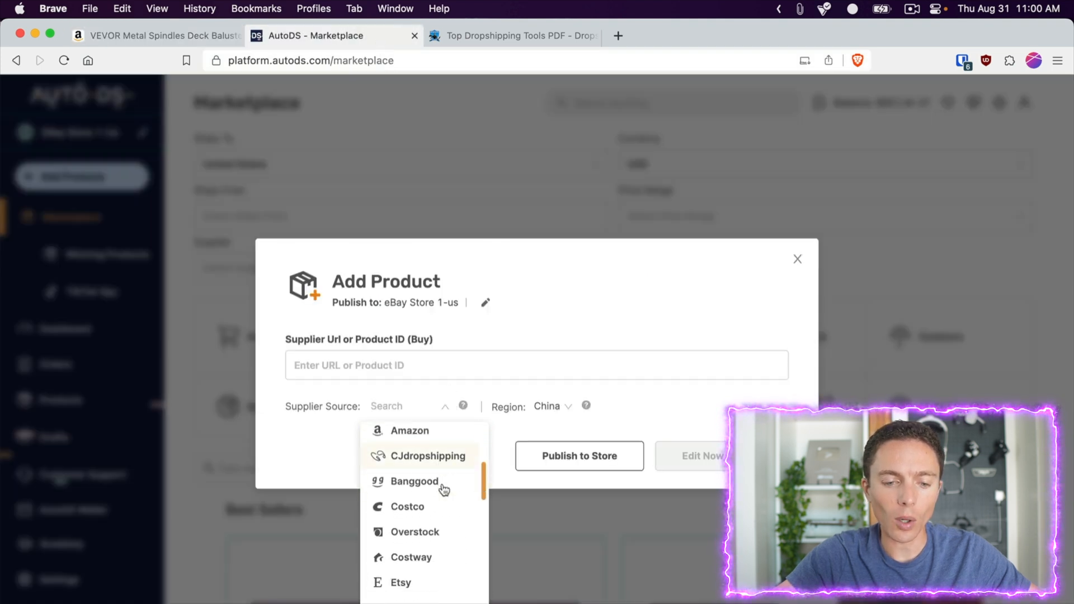
scroll(down, 3)
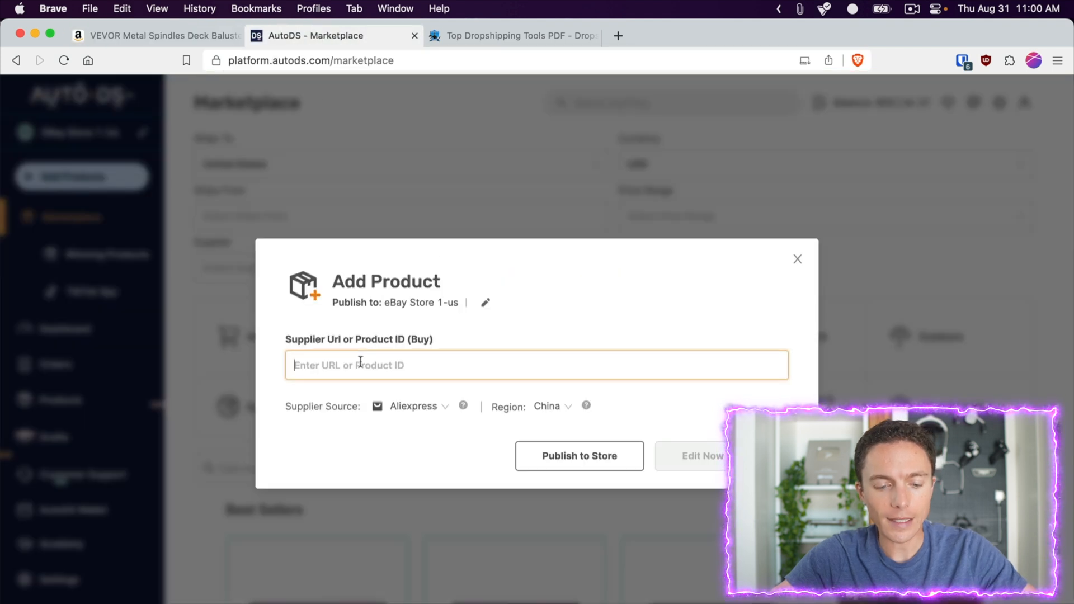
text(https://www.amazon.com/dp/B094J5KMPV?th=1)
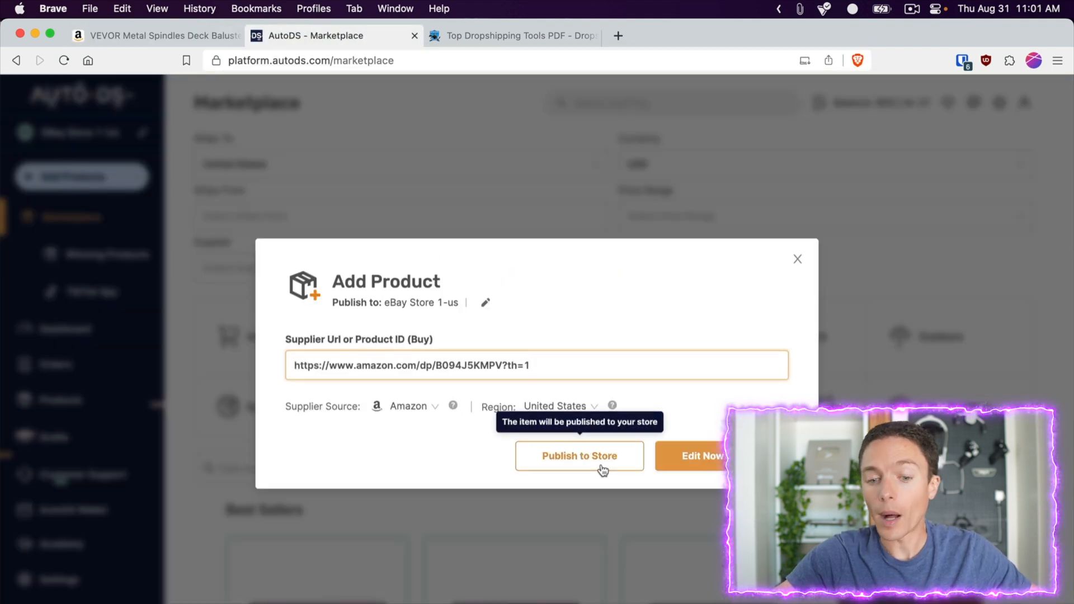
mouse_move(578, 482)
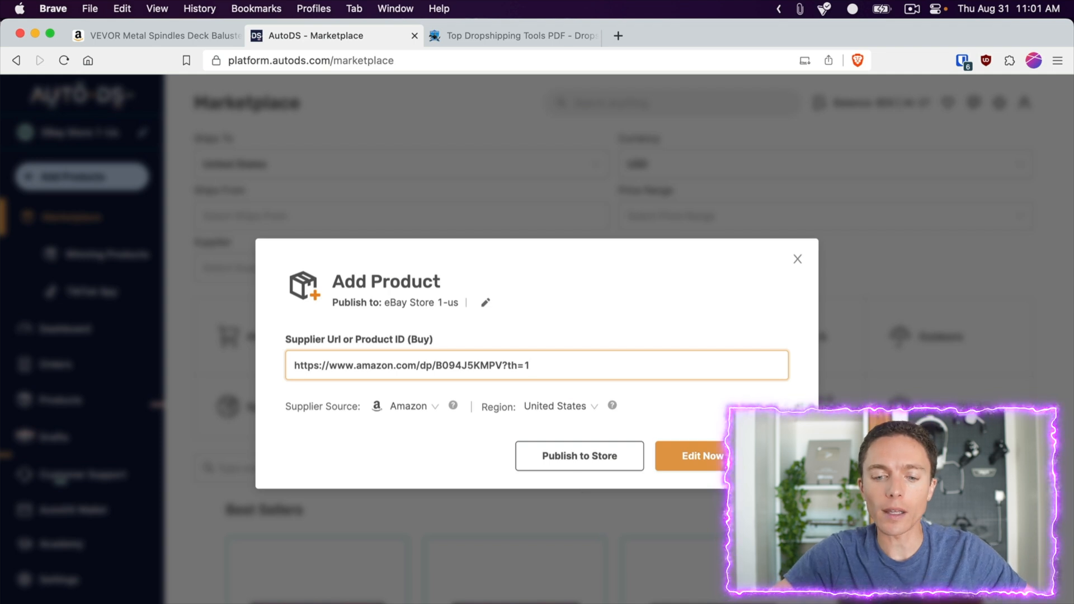
click(702, 455)
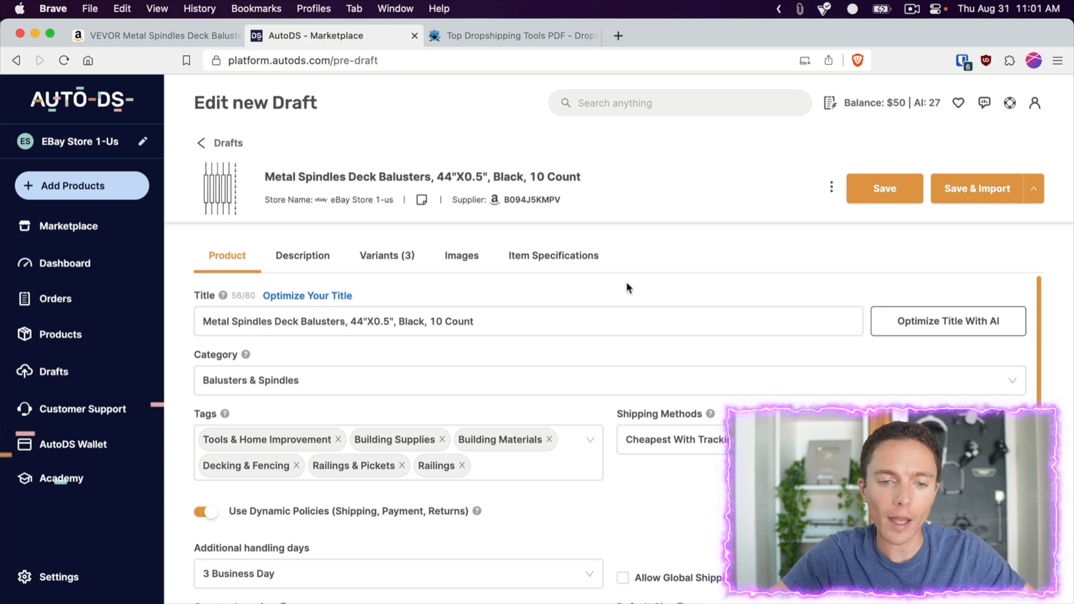
mouse_move(433, 196)
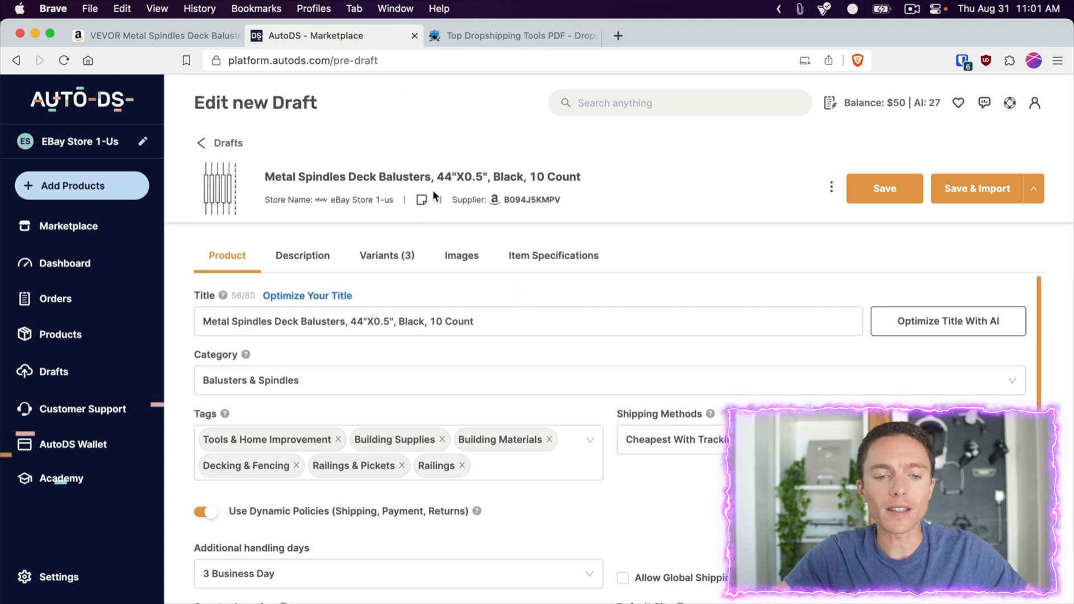
mouse_move(385, 458)
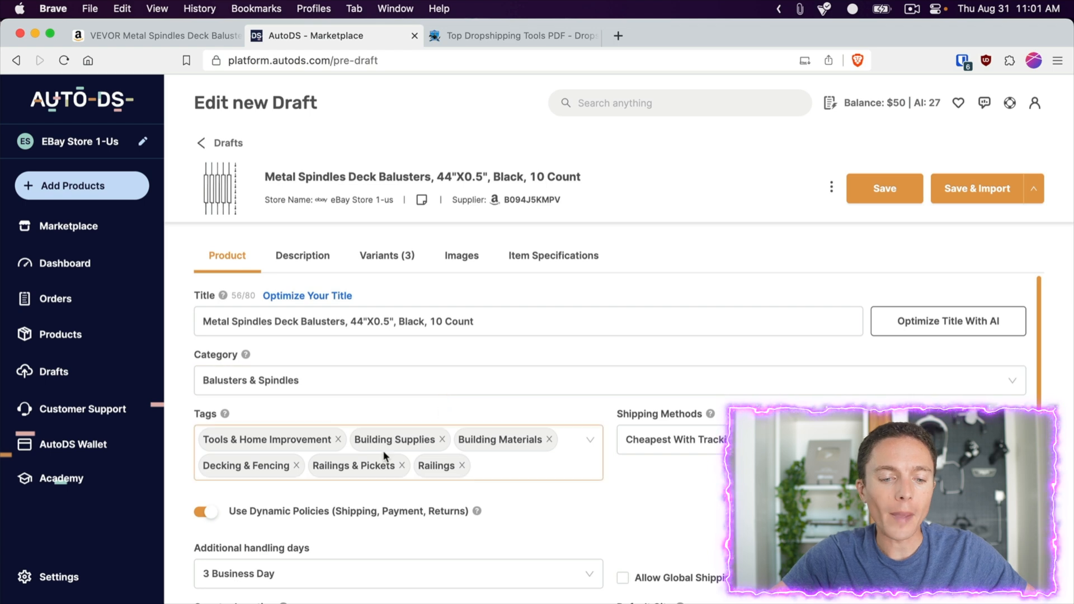
- Scroll through the draft and view its description and three product variants
scroll(down, 3)
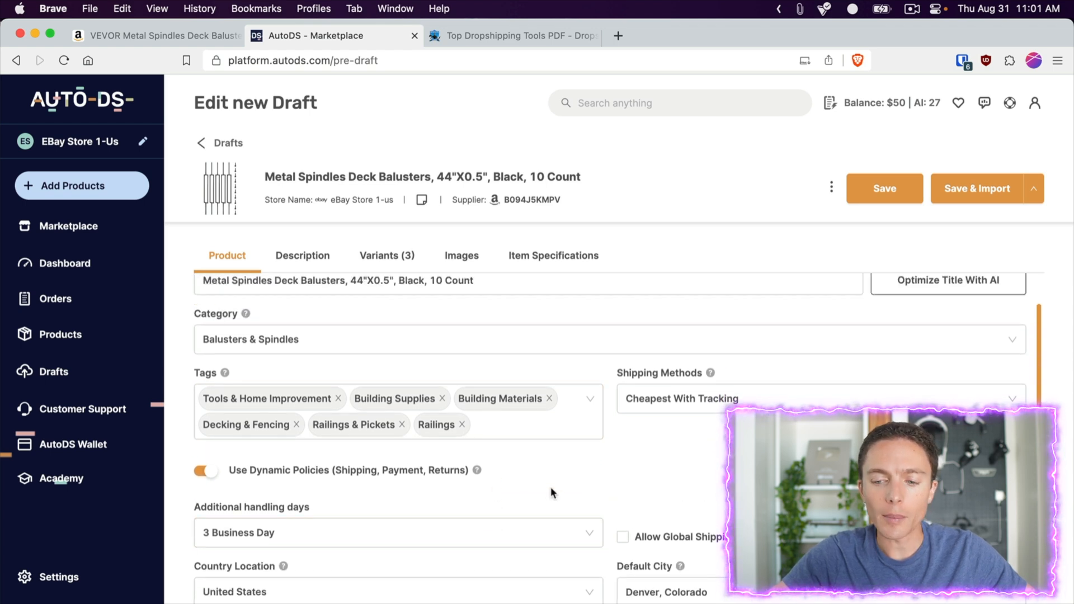
scroll(down, 3)
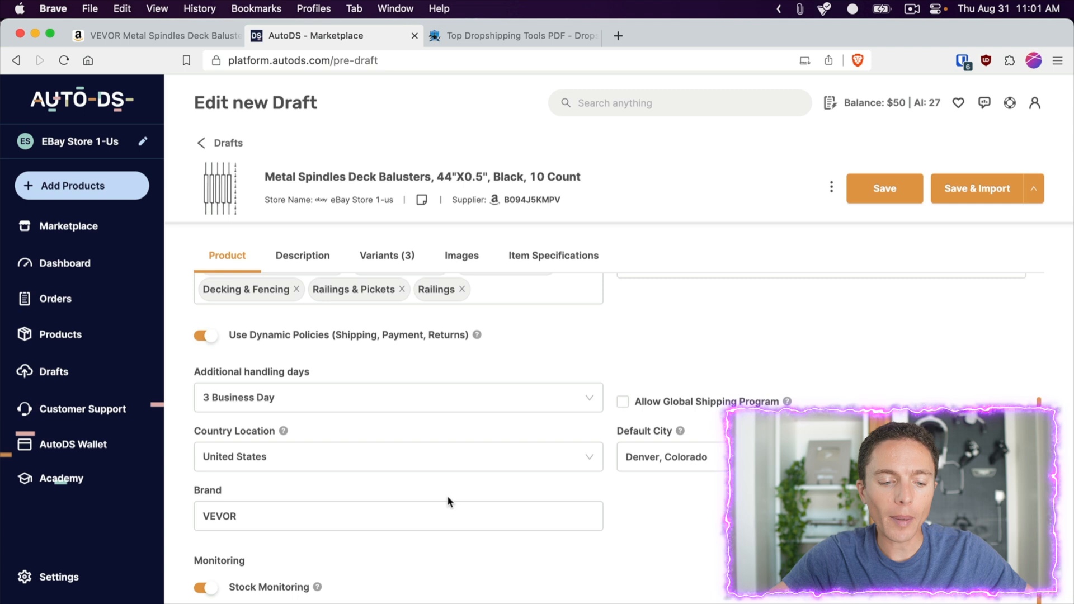
click(302, 256)
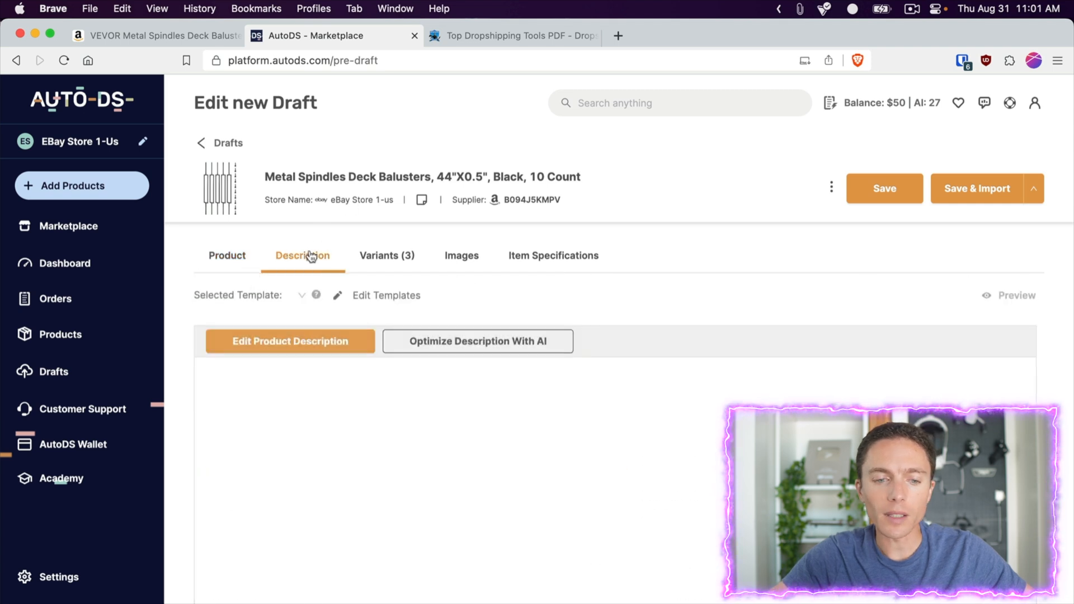
click(386, 255)
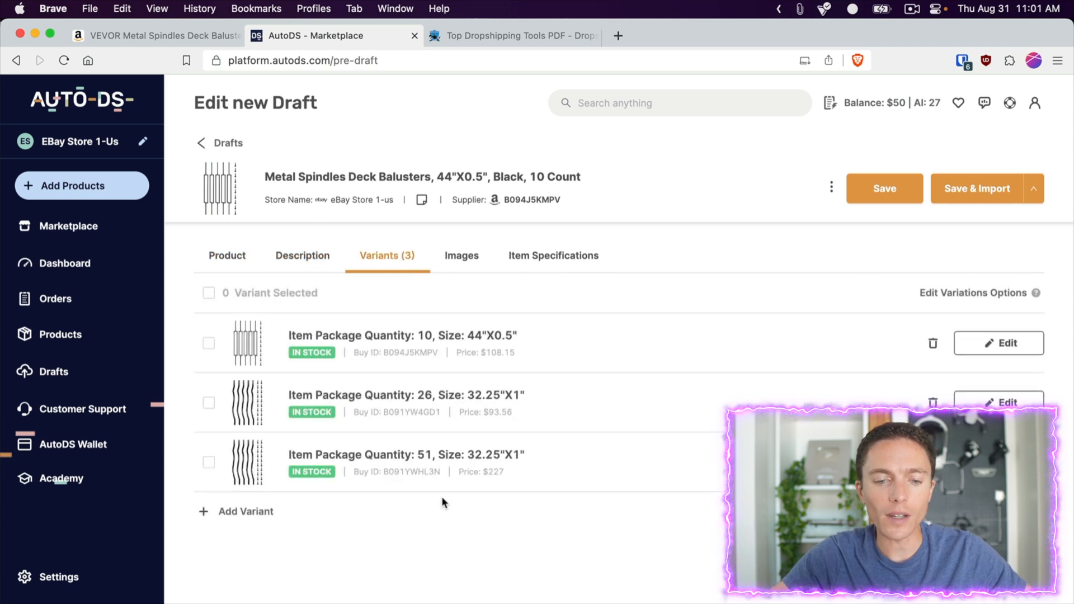
click(154, 35)
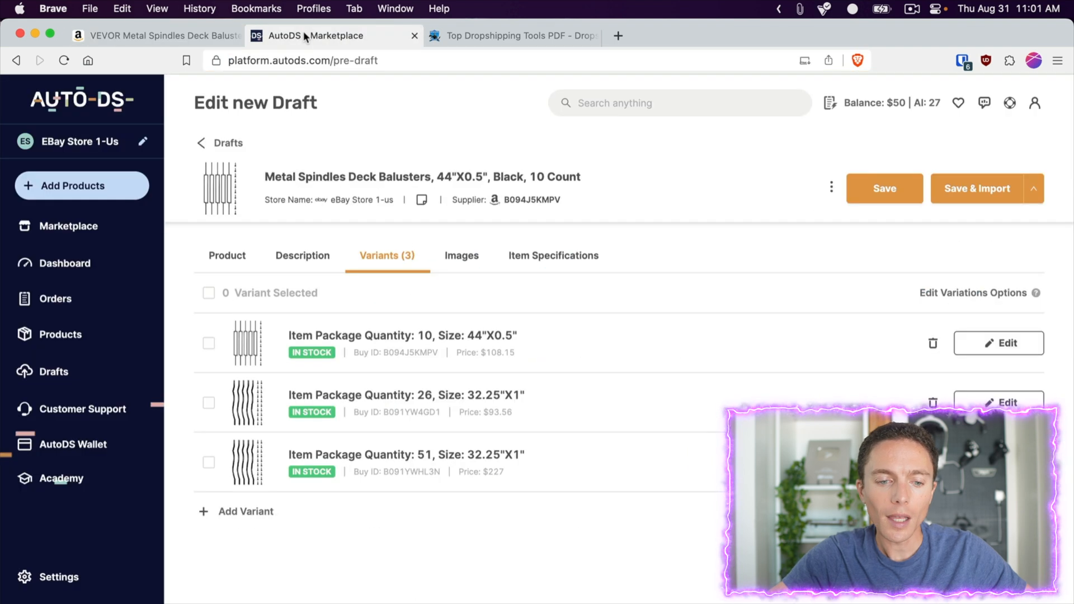
- View the draft's images and item specifics, then return to its main product details
click(462, 256)
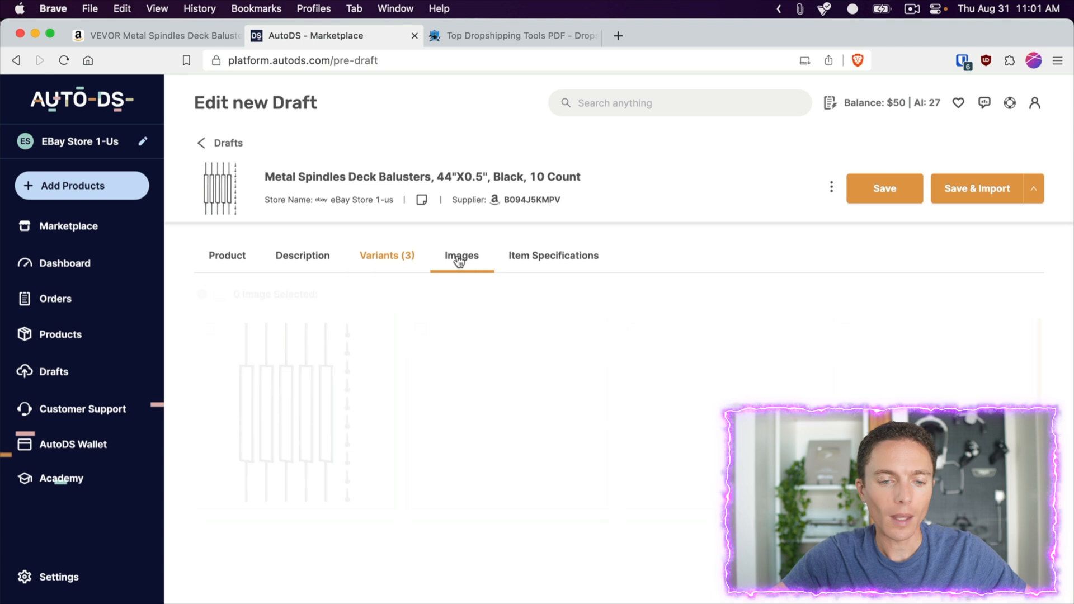
click(552, 255)
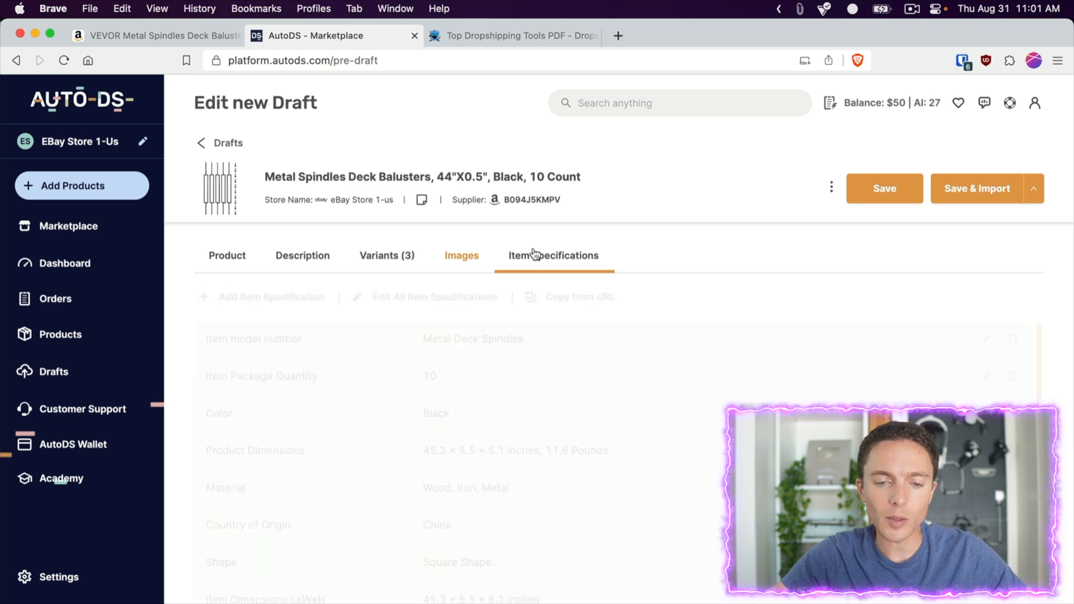
click(553, 255)
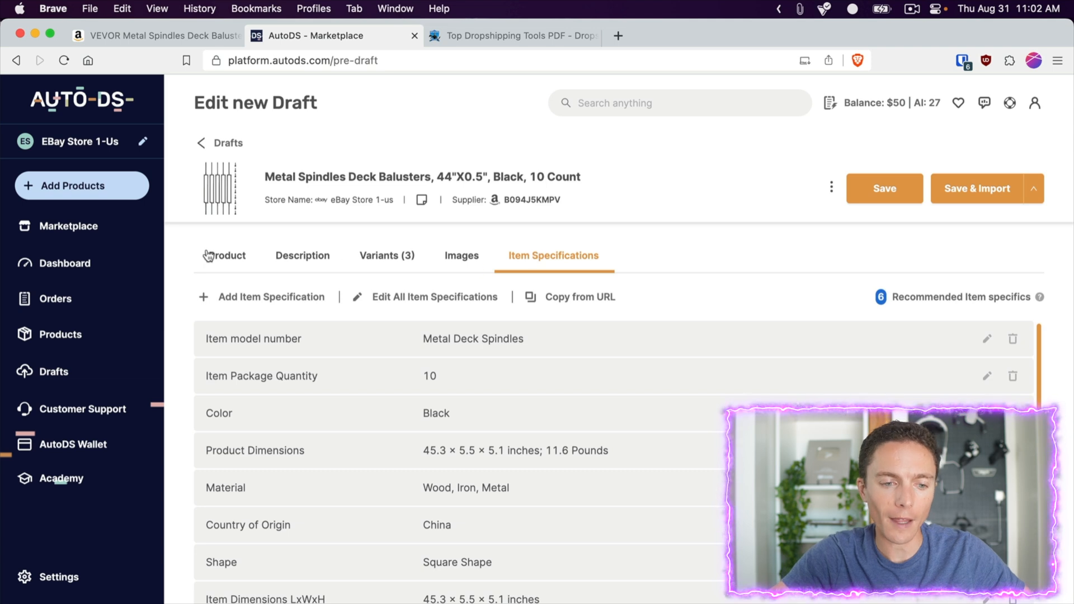
click(226, 256)
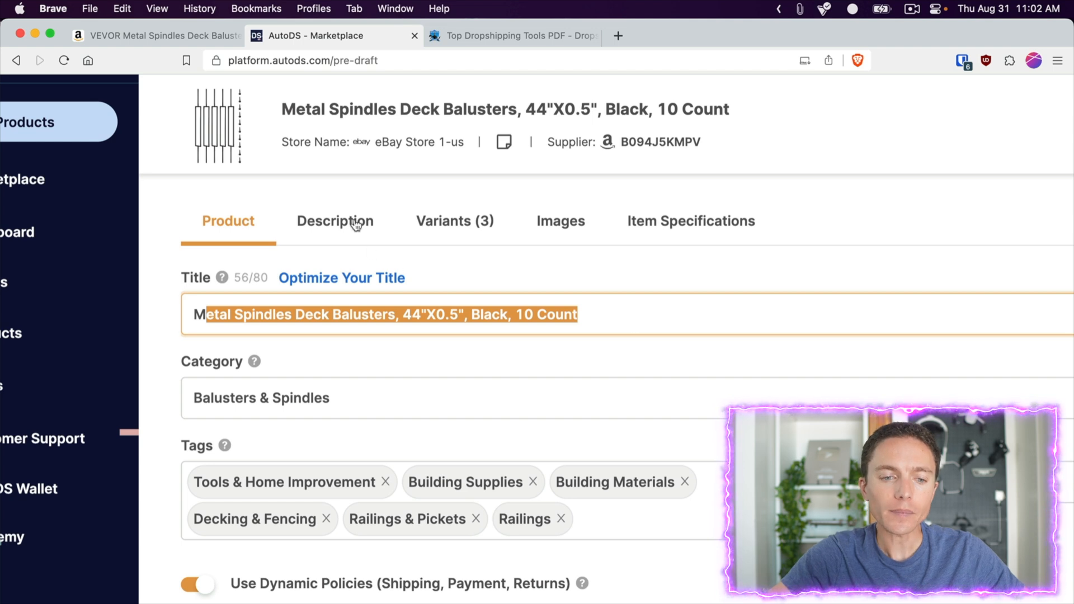
- Read the imported description by selecting its text, then return to the title details
click(335, 220)
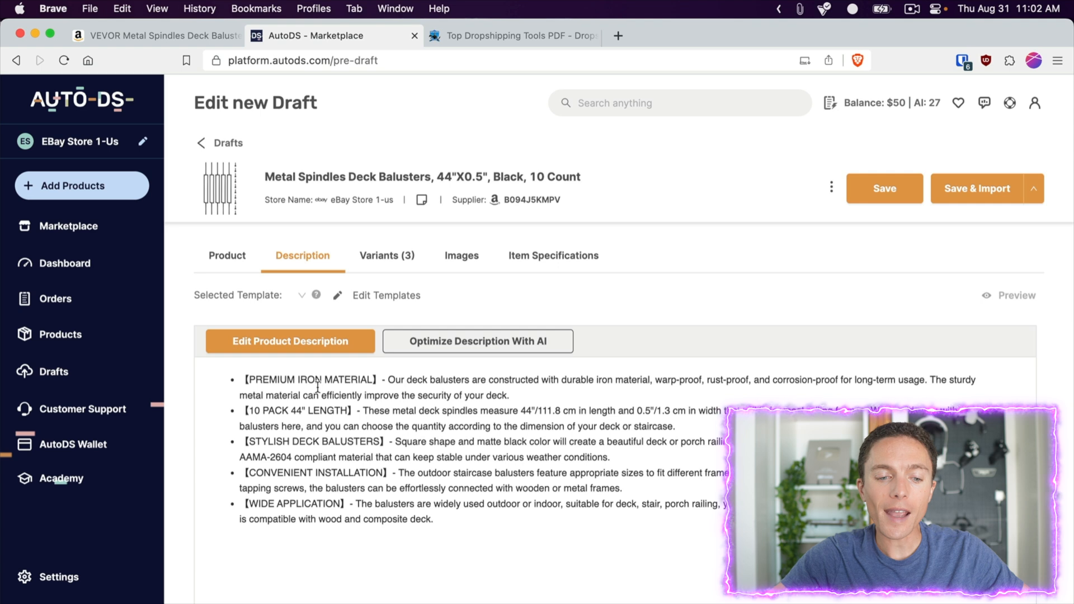
drag(312, 379, 473, 510)
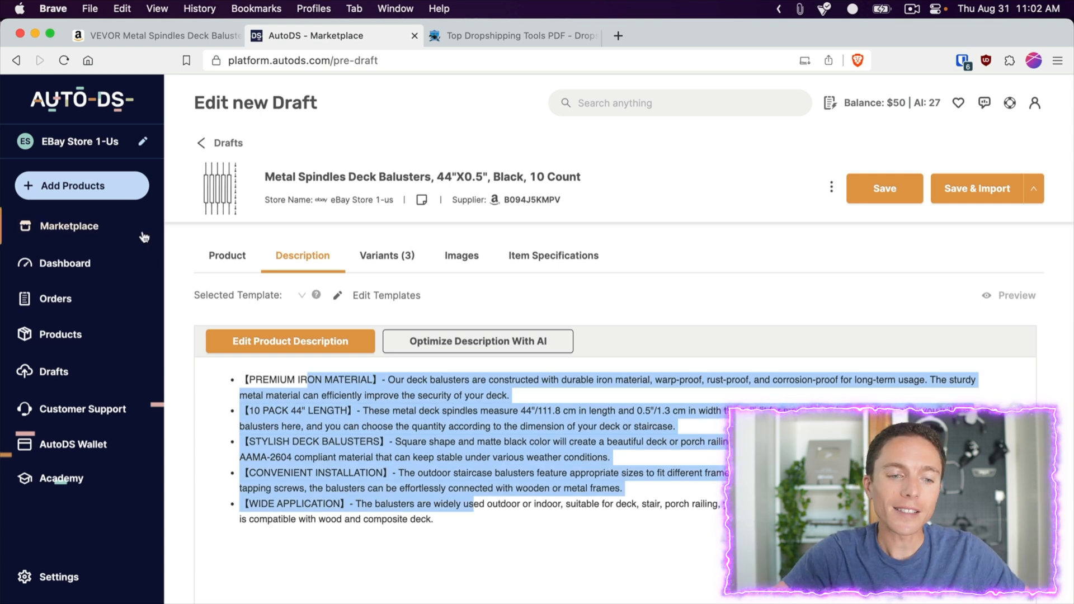
click(227, 255)
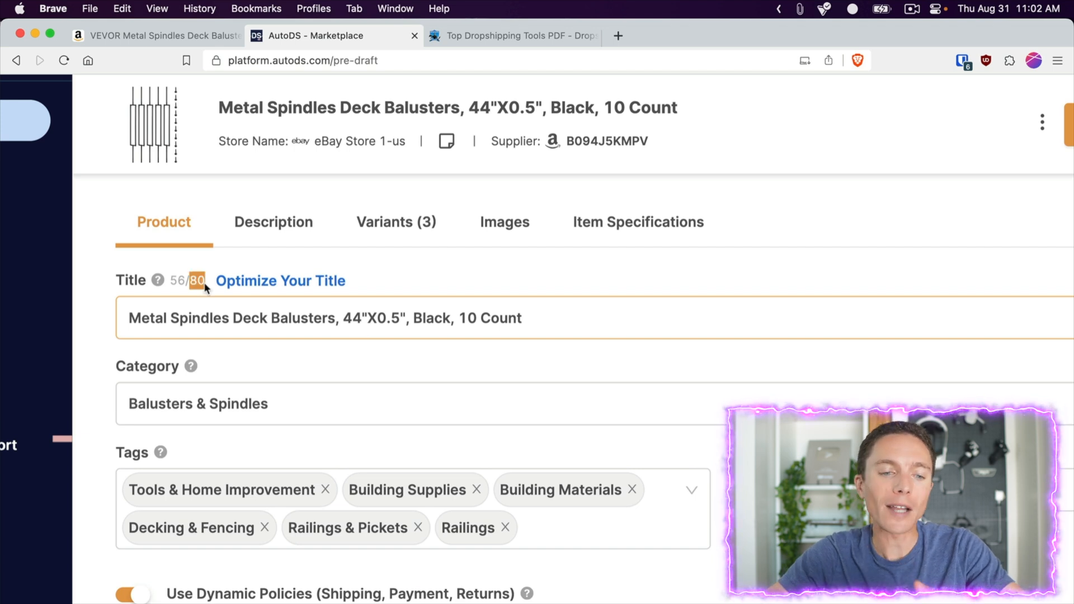
mouse_move(284, 280)
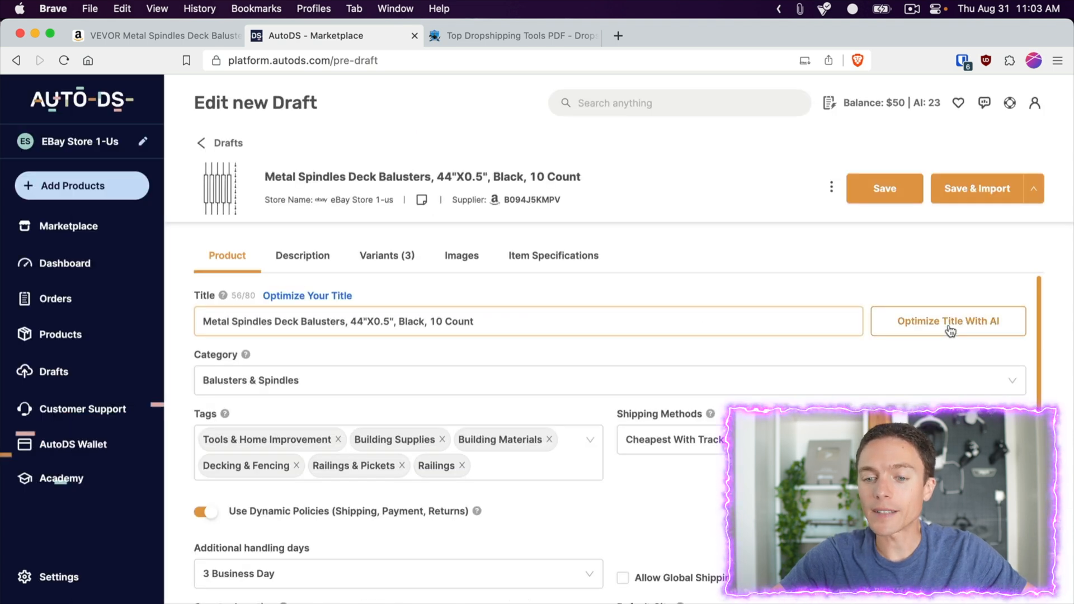
- Generate a Professional, Balanced AI title: "Black Metal Deck Balusters, 44"X0.5", Pack of 10"
click(947, 321)
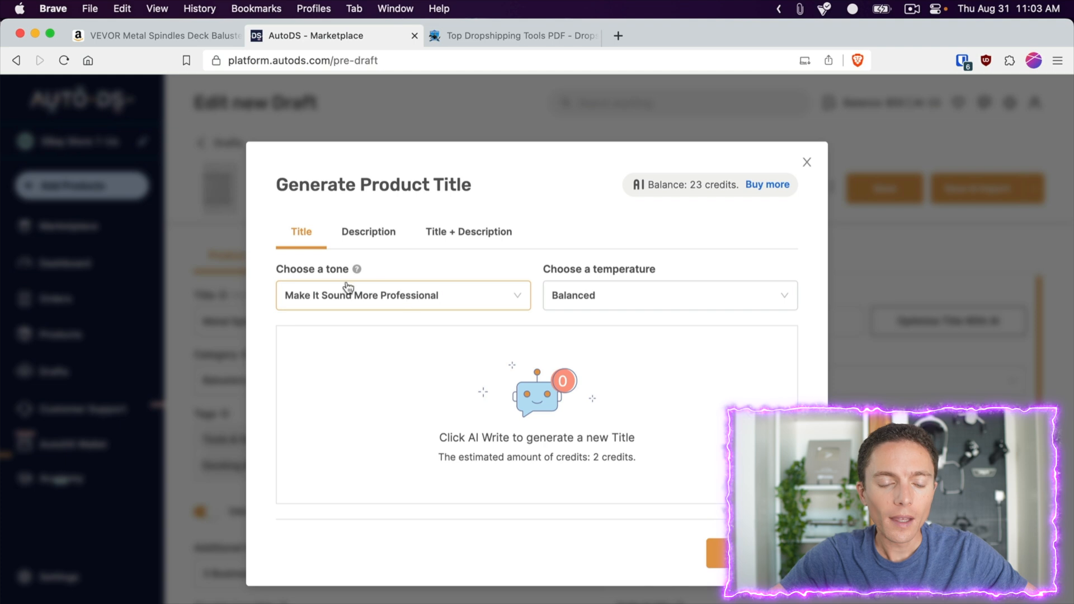
click(402, 296)
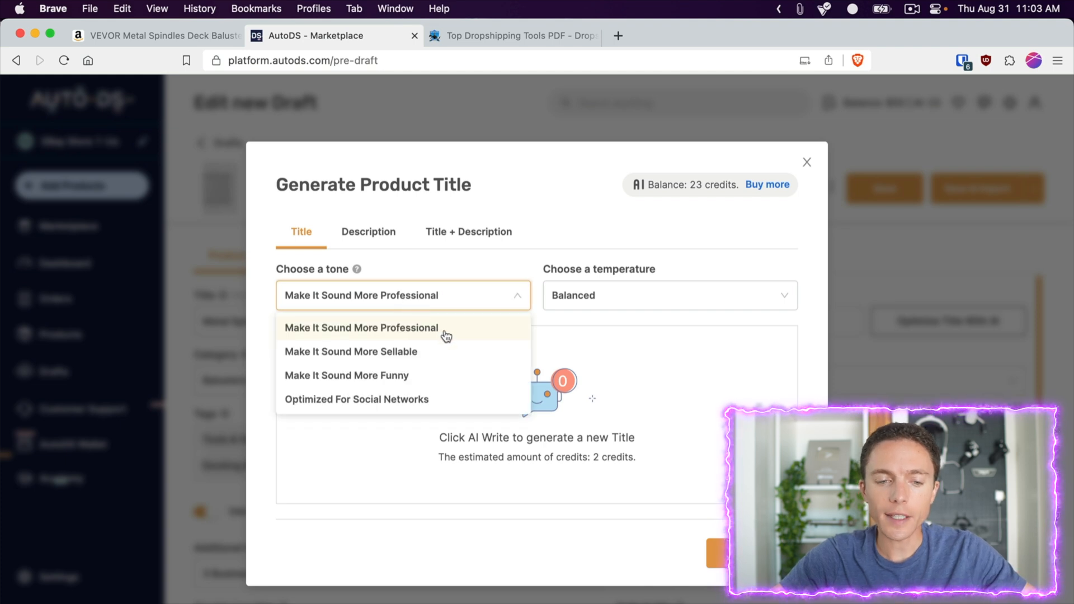
click(668, 295)
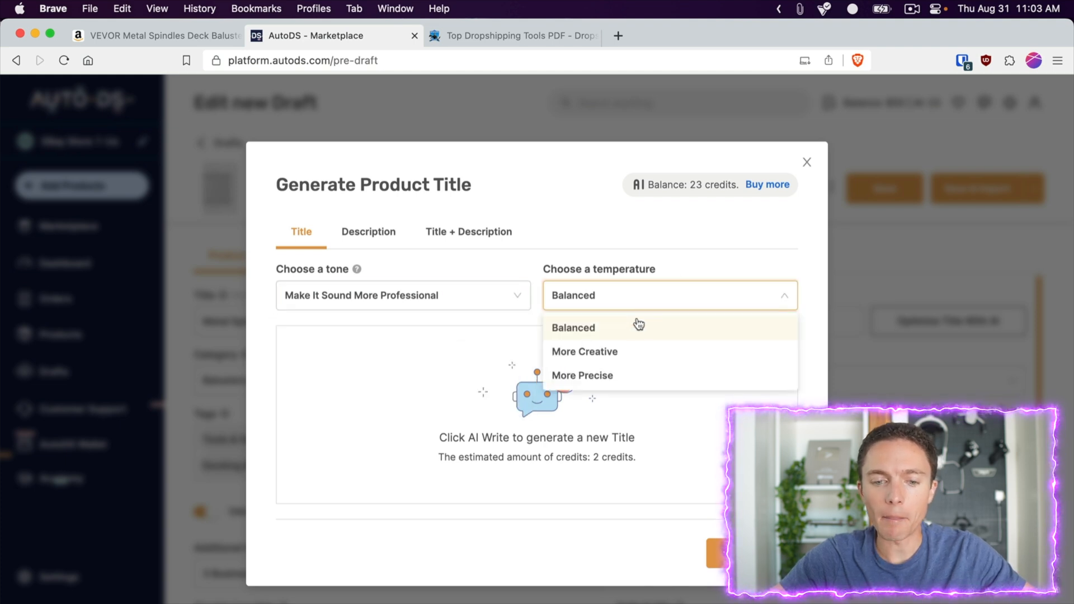
click(573, 327)
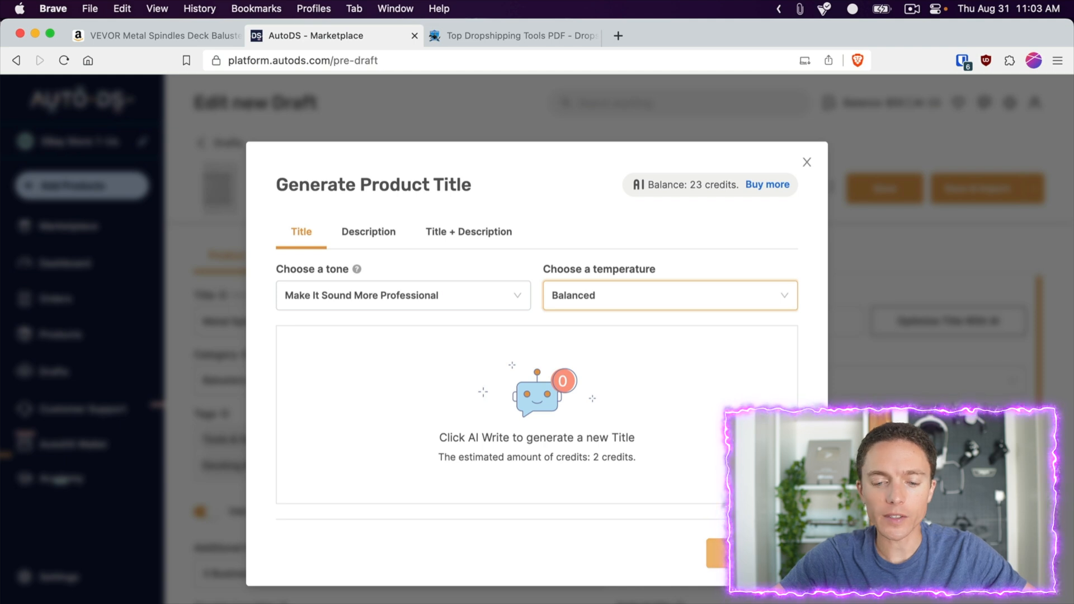
click(716, 551)
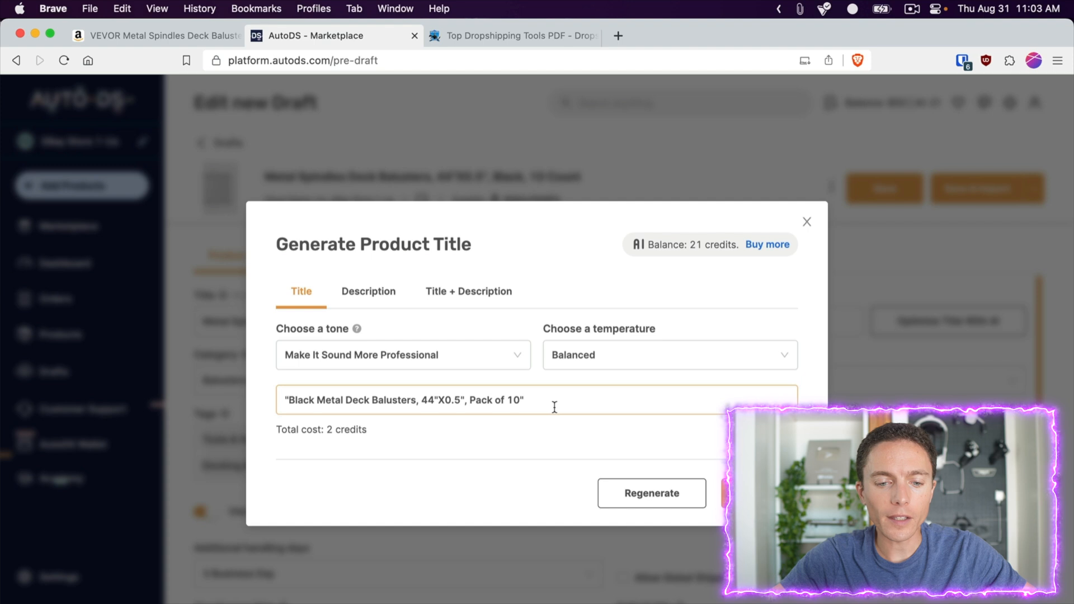
triple_click(404, 399)
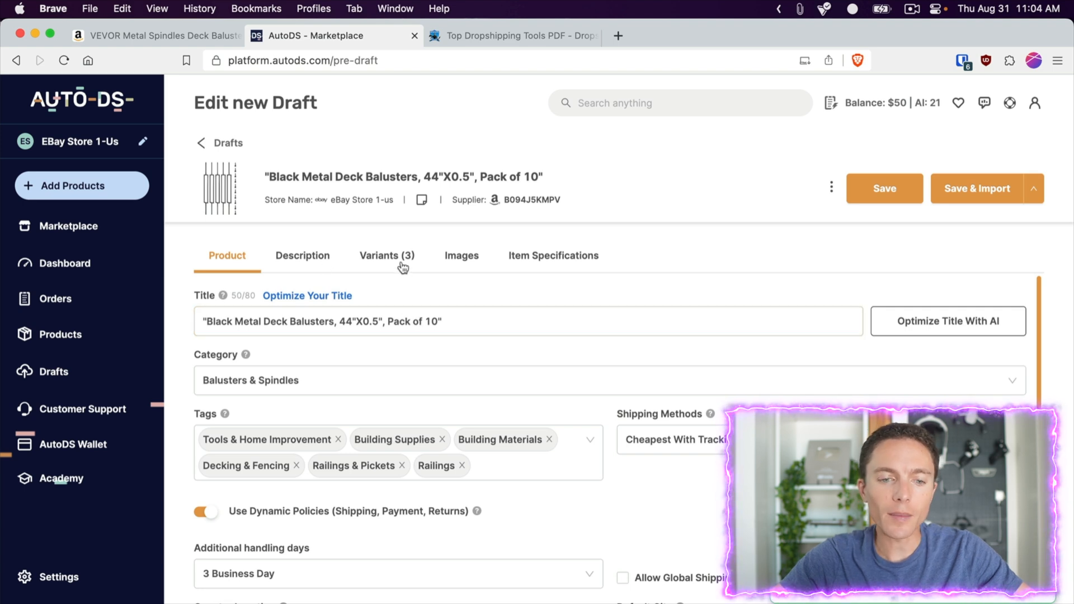
- Show the draft description, comparing briefly with the Amazon VEVOR balusters listing
click(302, 255)
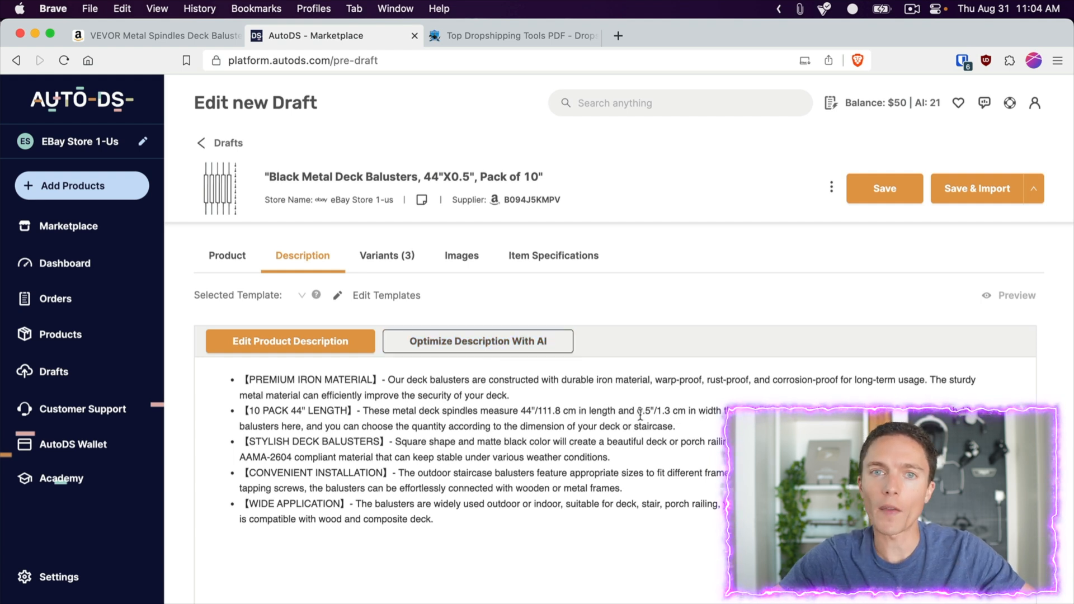
mouse_move(335, 35)
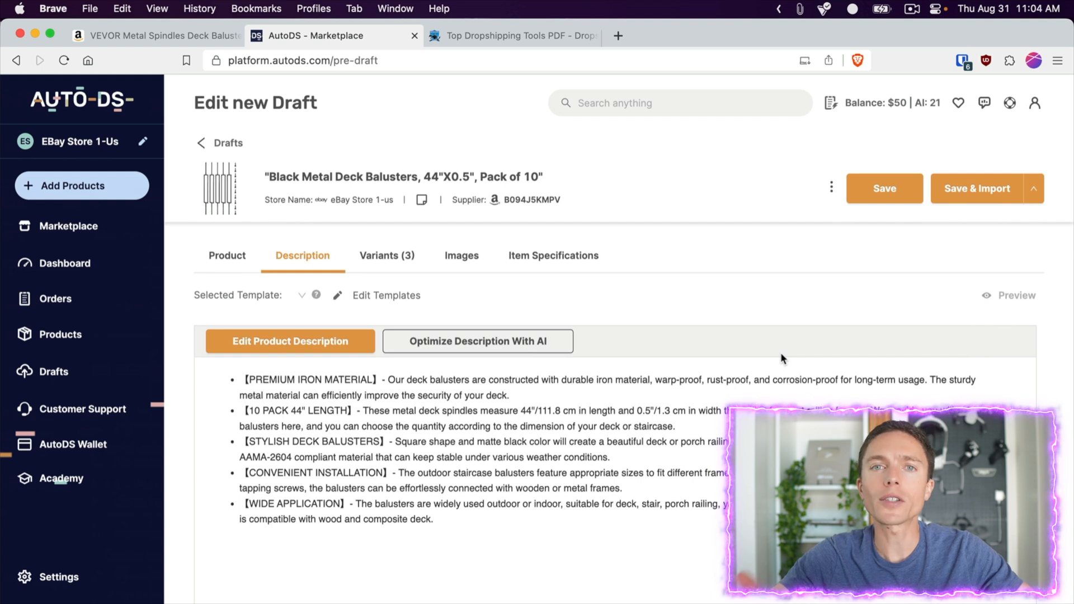
mouse_move(535, 230)
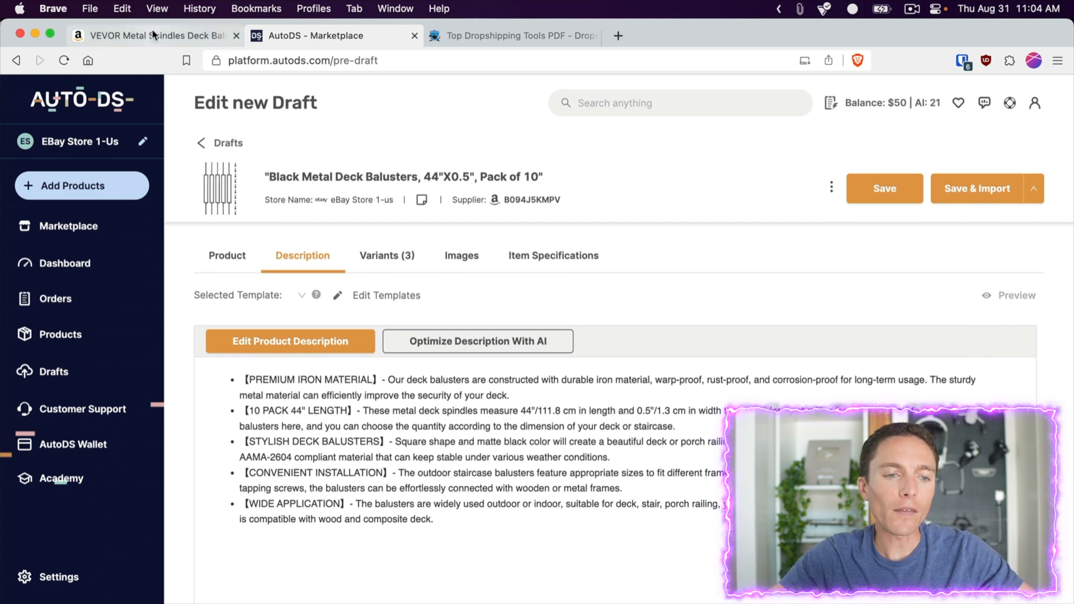
click(154, 35)
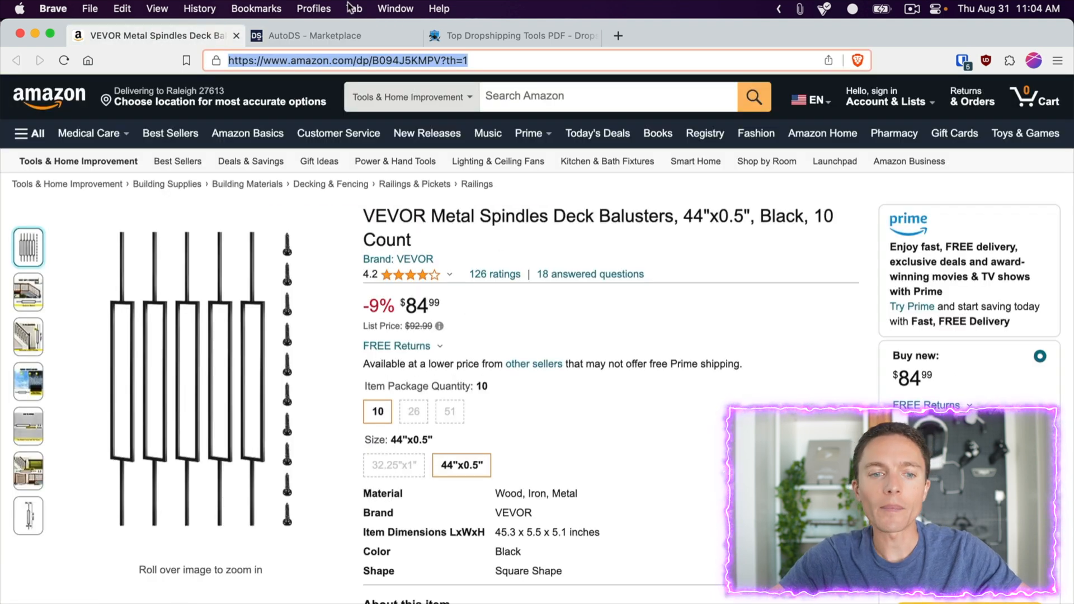
click(308, 34)
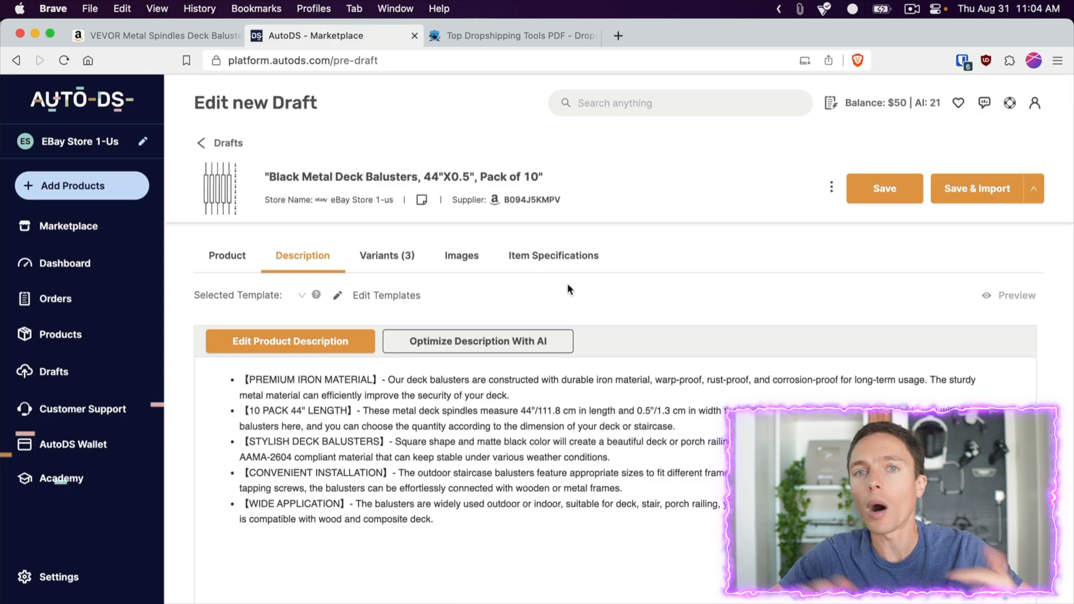